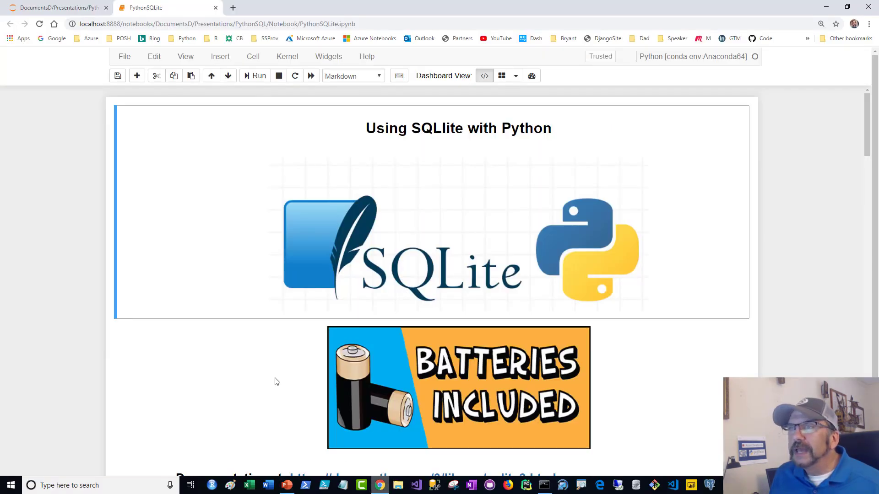
mouse_move(54, 224)
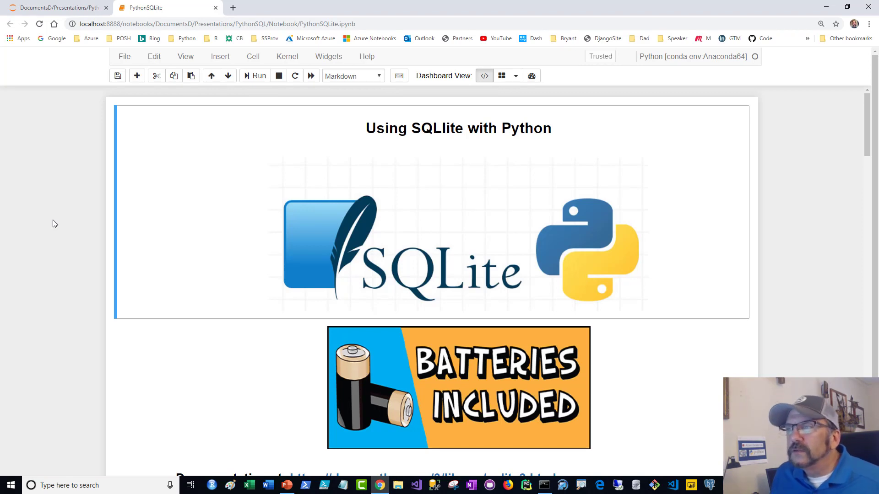
mouse_move(135, 254)
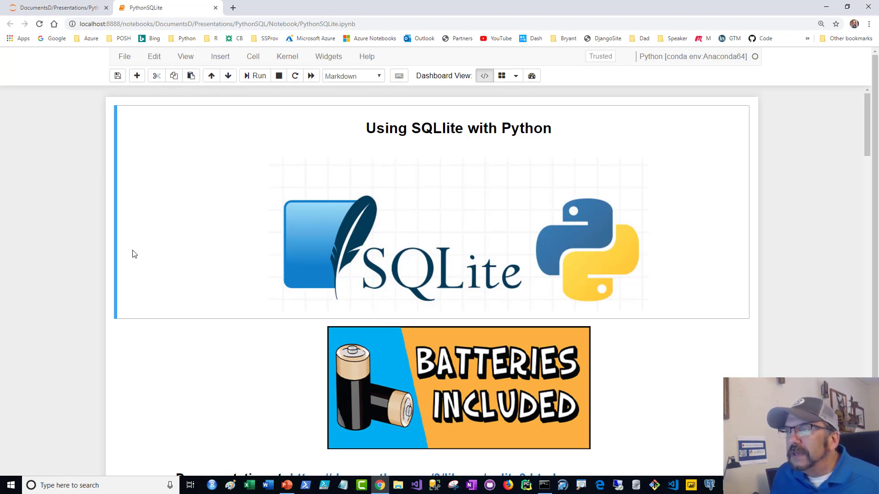
Step: Scroll past the title images and place the cursor in the import sqlite3 cell
scroll("down", 3)
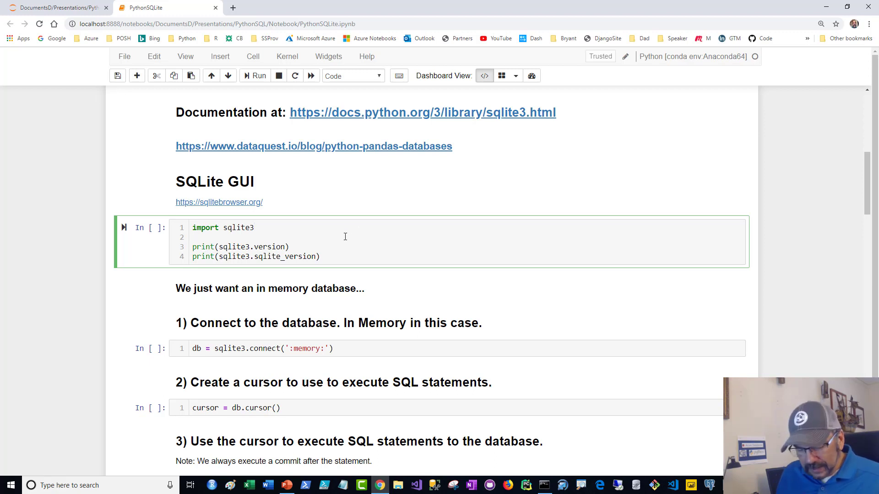
left_click(193, 237)
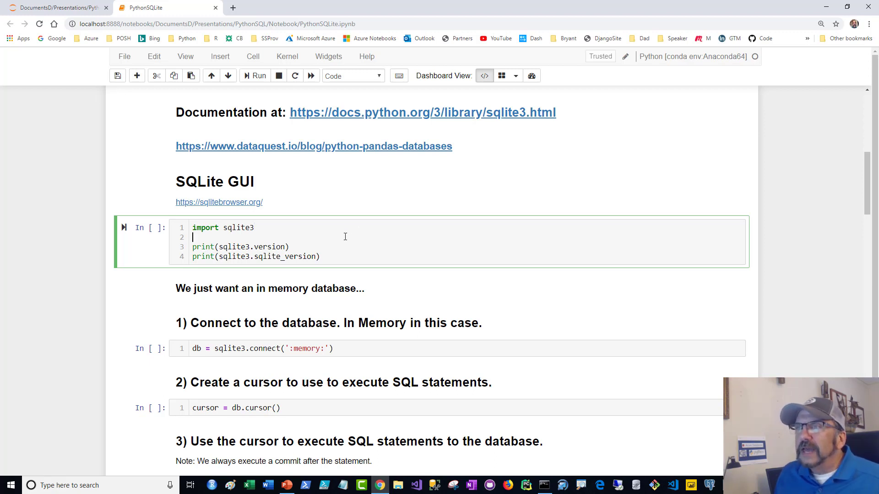
scroll("up", 3)
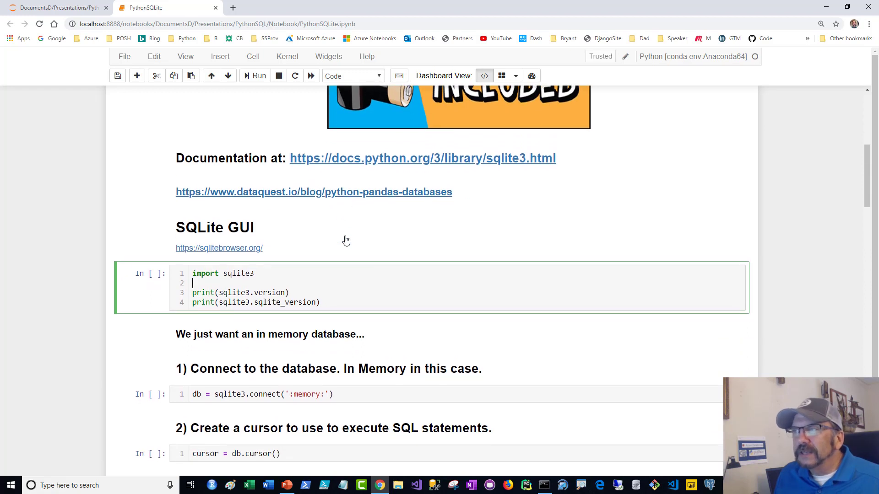
mouse_move(448, 162)
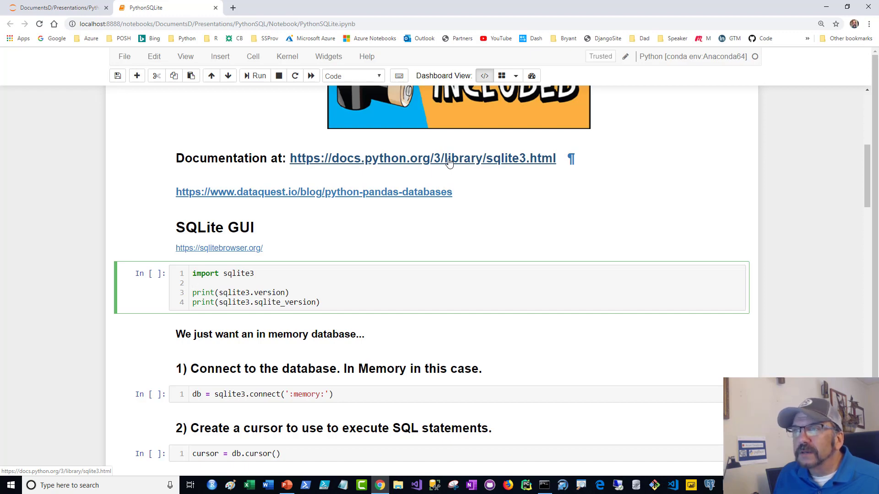
mouse_move(49, 297)
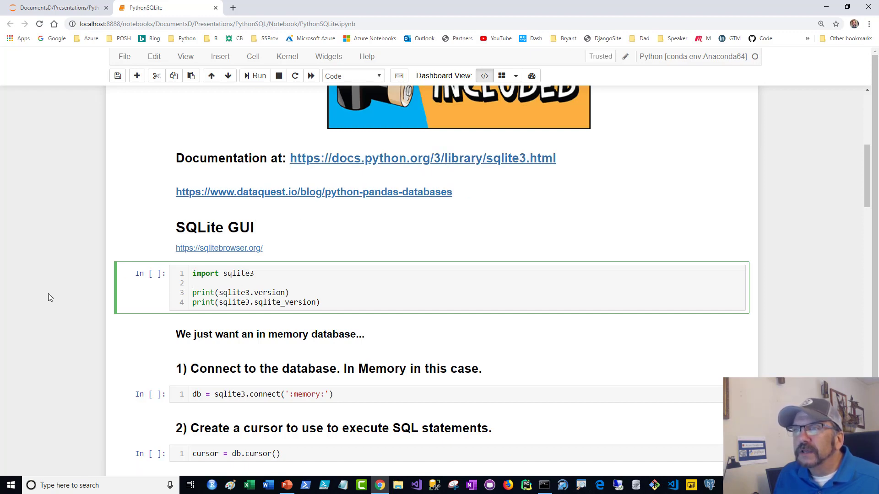
scroll("down", 3)
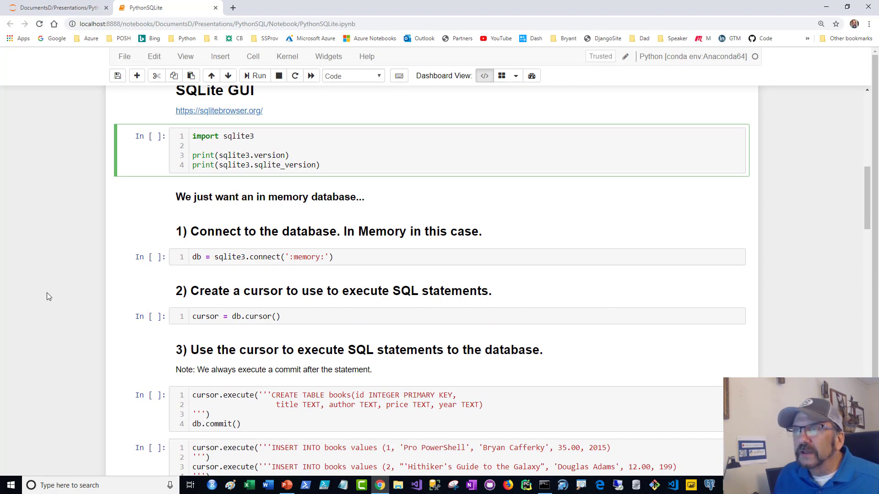
Step: Run the sqlite3 import cell, printing versions 2.6.0 and 3.8.11, and move to the connect cell
left_click(257, 75)
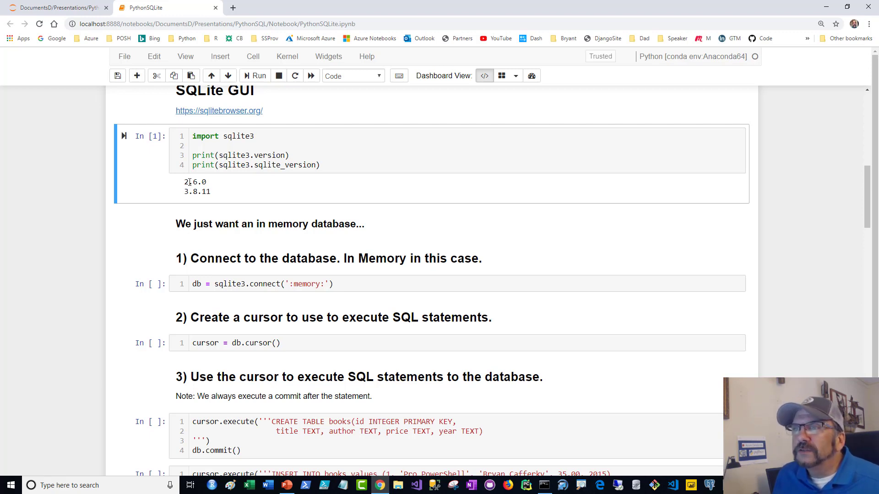
scroll("down", 3)
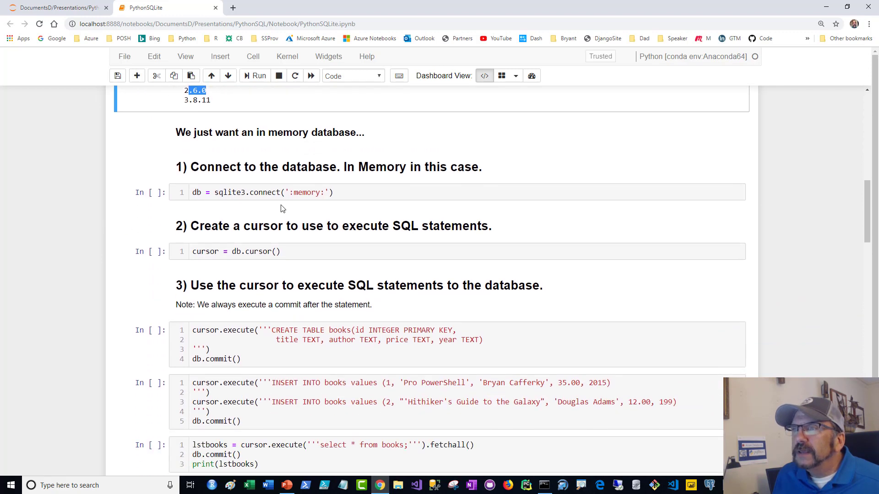
left_click(263, 192)
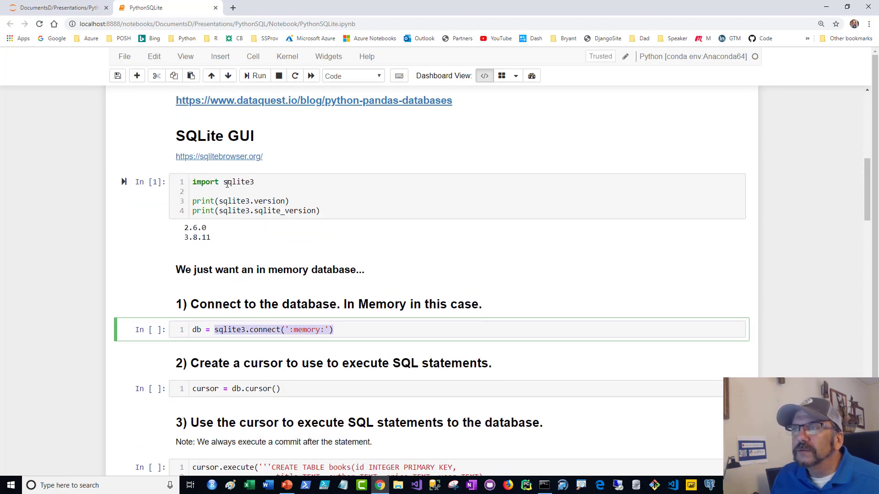
scroll("down", 3)
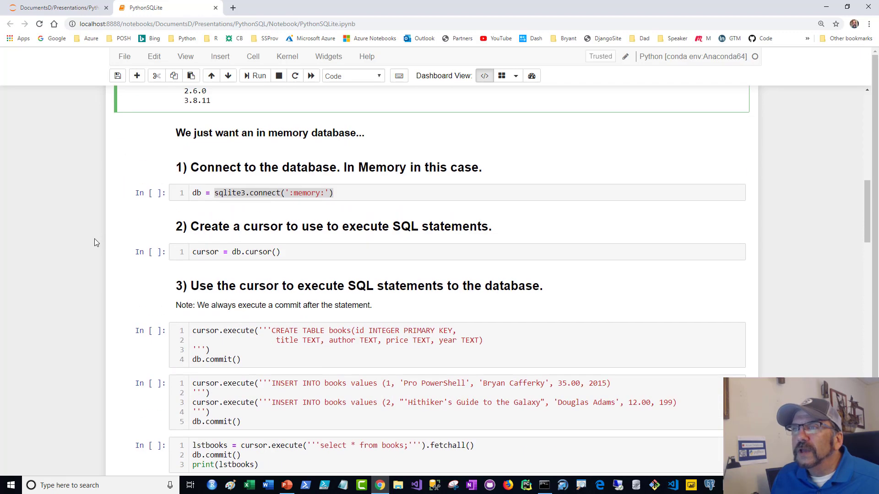
scroll("up", 3)
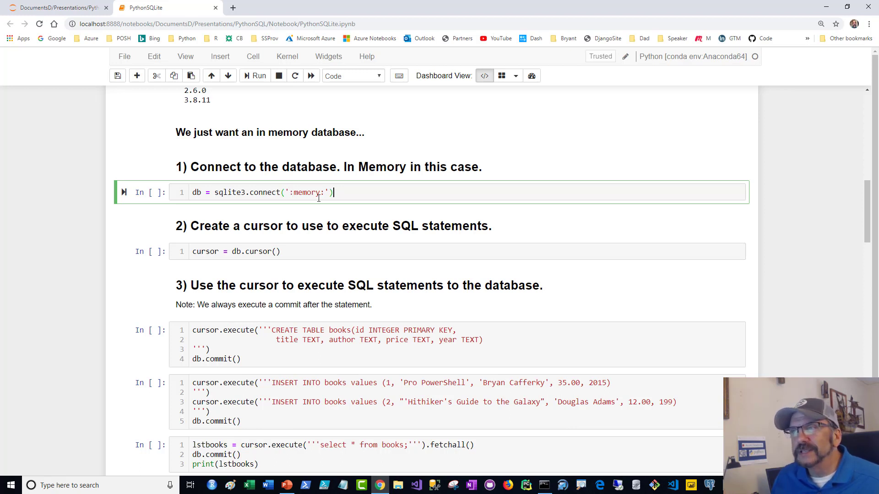
Step: Run db = sqlite3.connect(':memory:') so the cell shows In [2], then move to the cursor cell
left_click(255, 75)
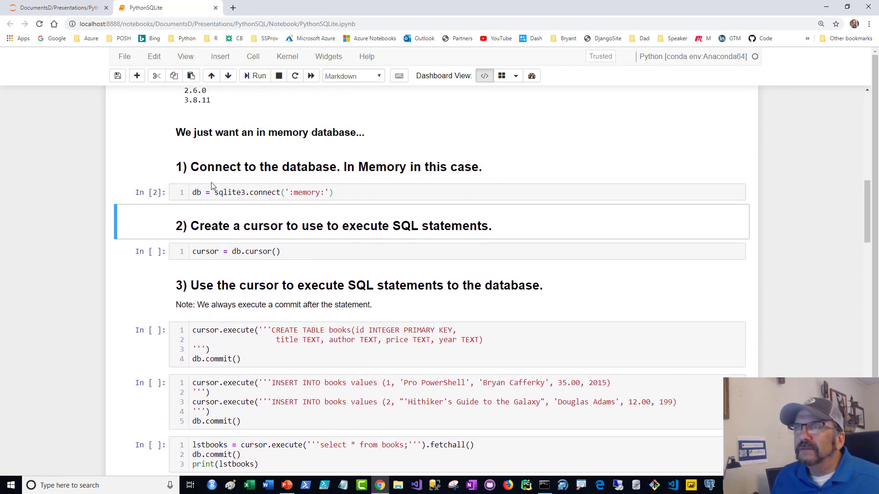
left_click(264, 193)
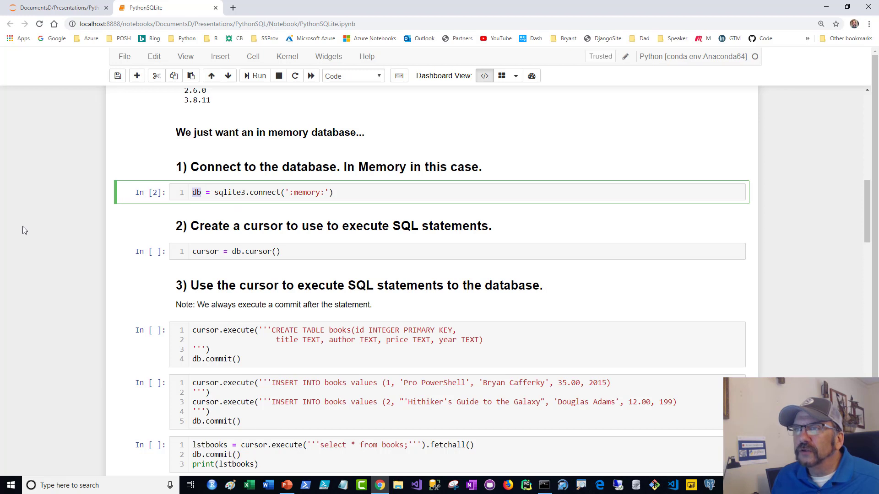
scroll("down", 3)
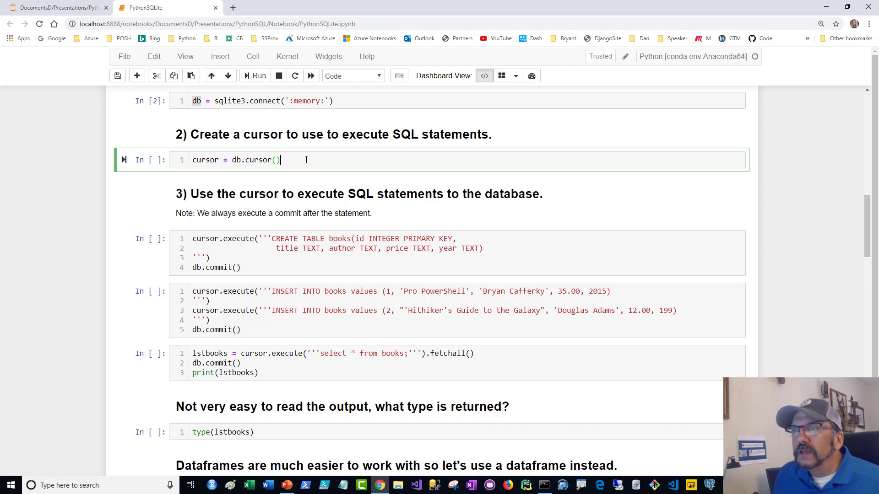
Step: Run the cursor = db.cursor() cell (In [3]), adding a new empty cell below
double_click(205, 160)
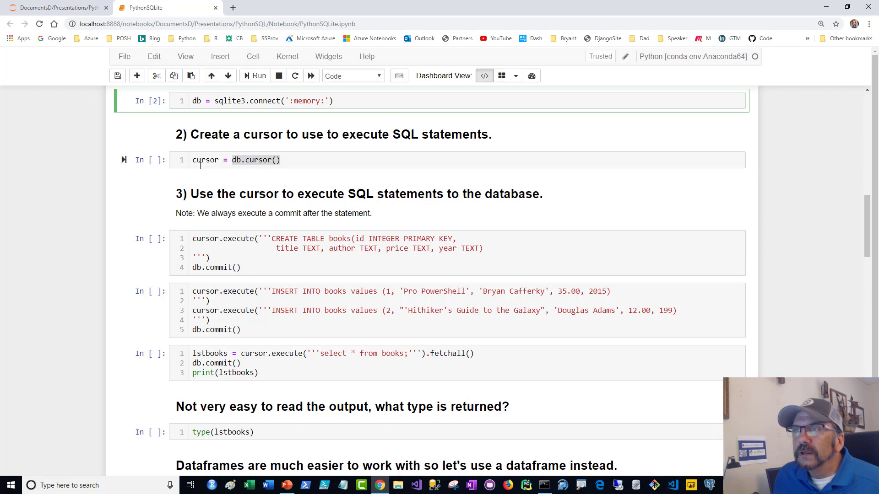
left_click(297, 160)
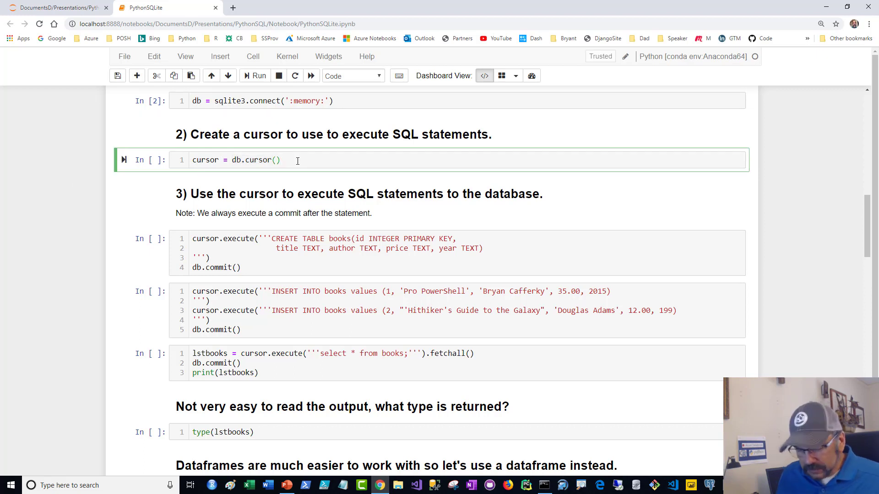
left_click(254, 75)
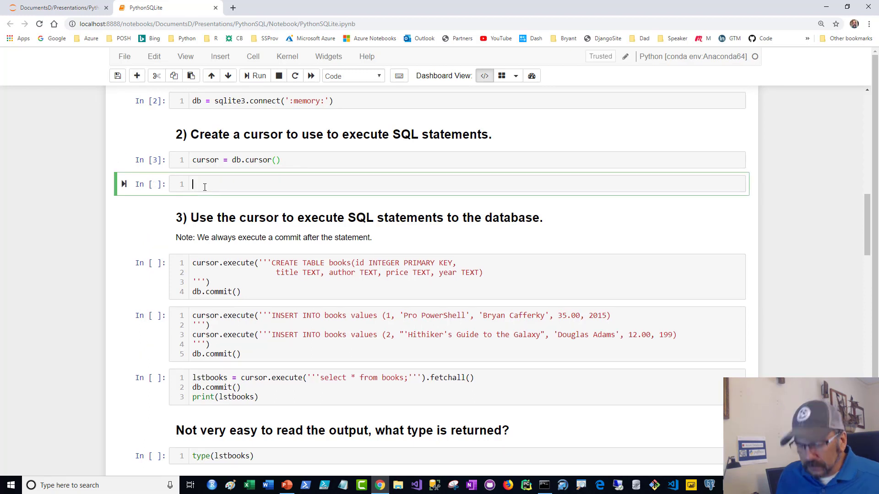
Step: Enter 'cursor' in the new cell and run it, showing a sqlite3.Cursor object as Out[4]
type("cursor")
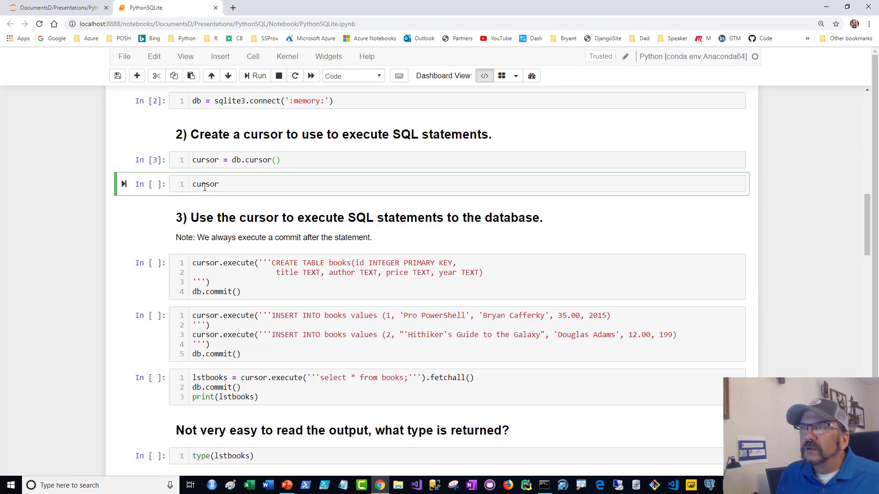
left_click(258, 75)
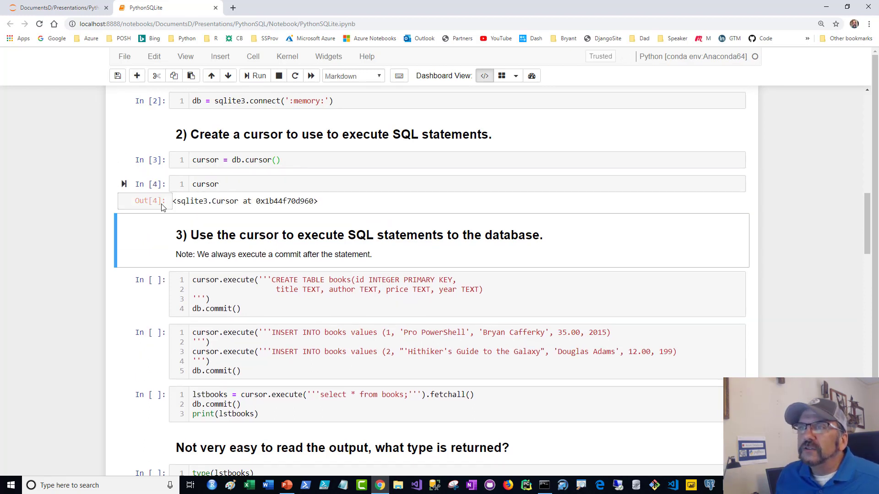
double_click(244, 201)
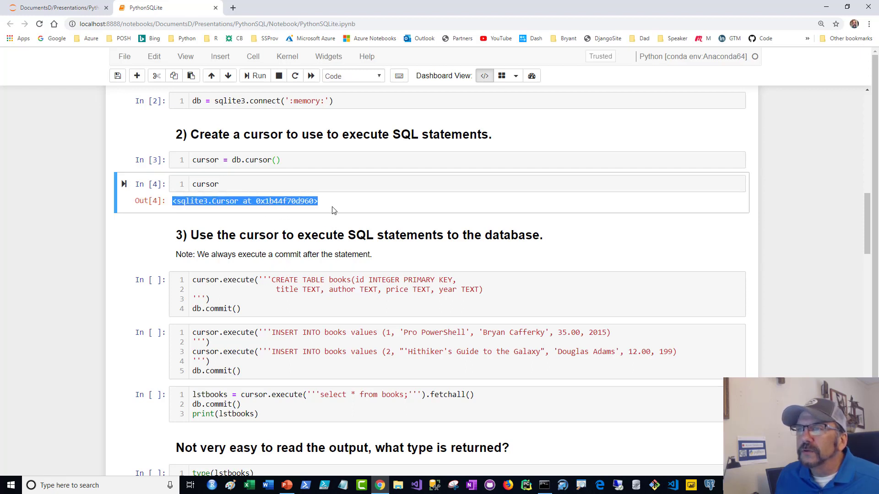
scroll("down", 3)
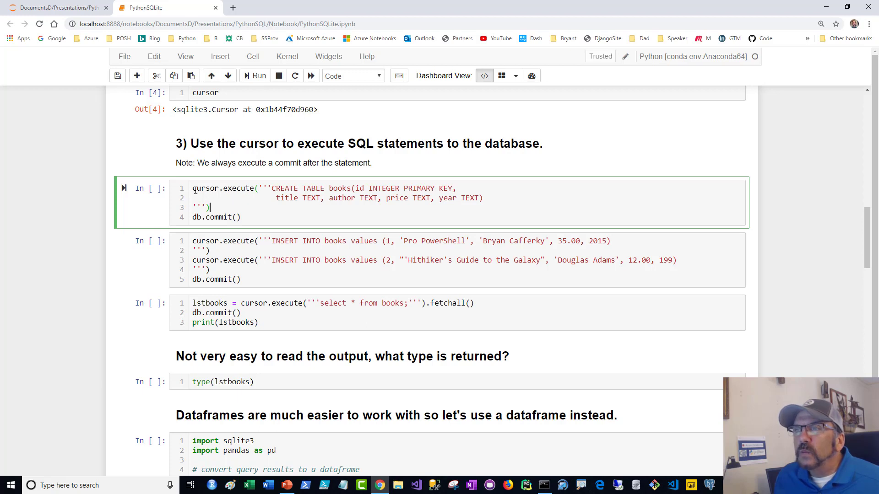
double_click(205, 188)
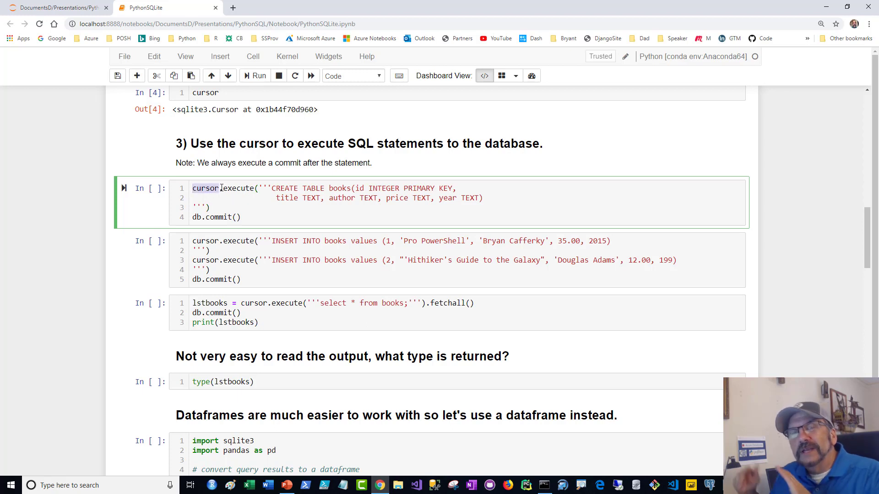
mouse_move(247, 198)
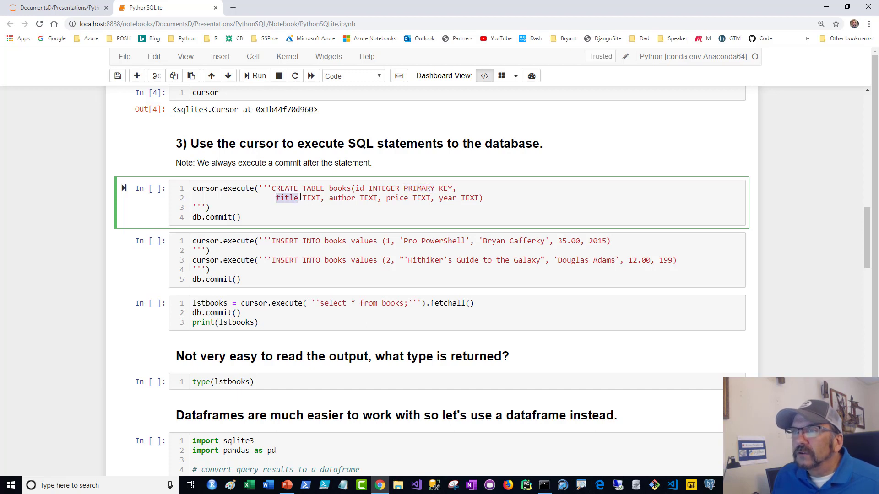
mouse_move(348, 198)
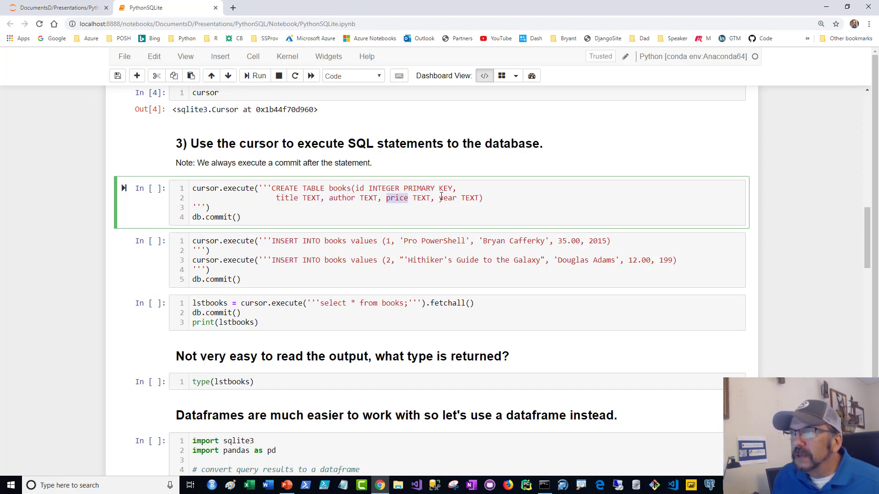
double_click(312, 198)
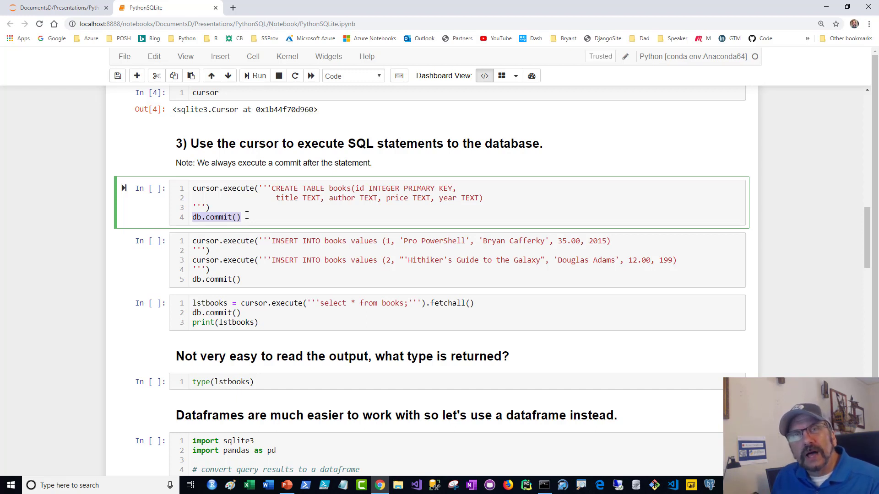
key("ctrl+s")
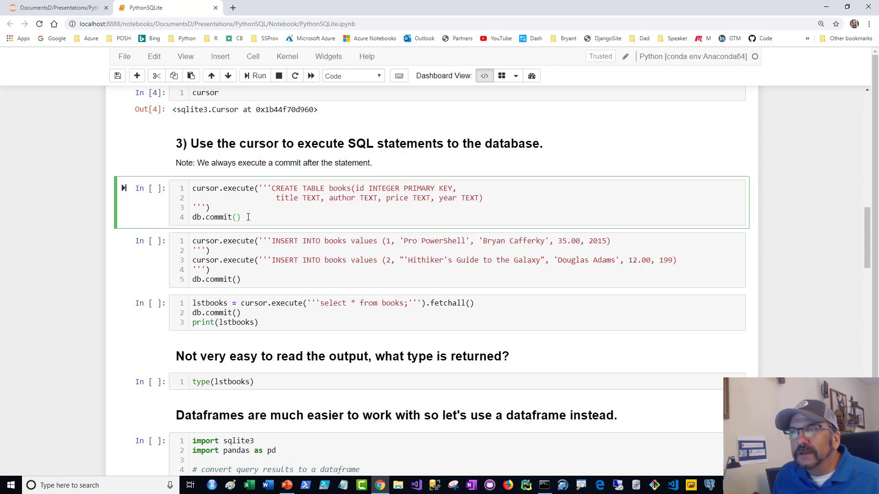
left_click(254, 75)
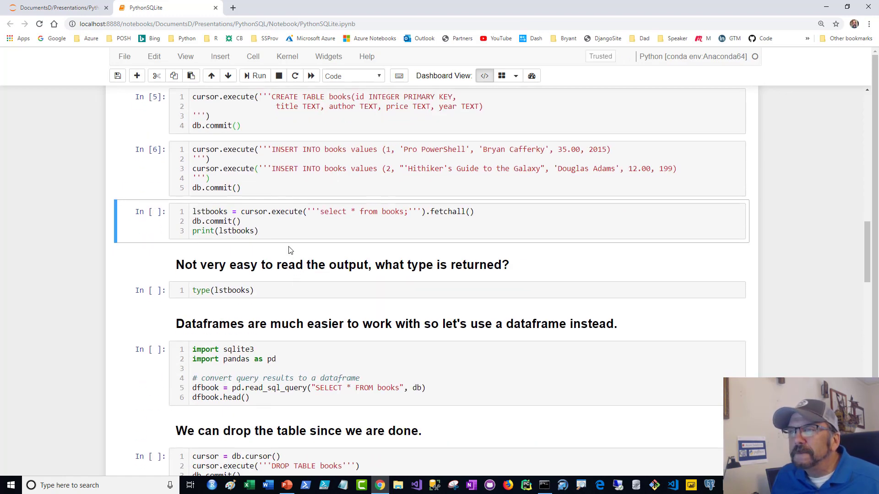
Step: Run the select * from books cell (In [7]), printing both rows as a list of tuples named lstbooks
left_click(255, 76)
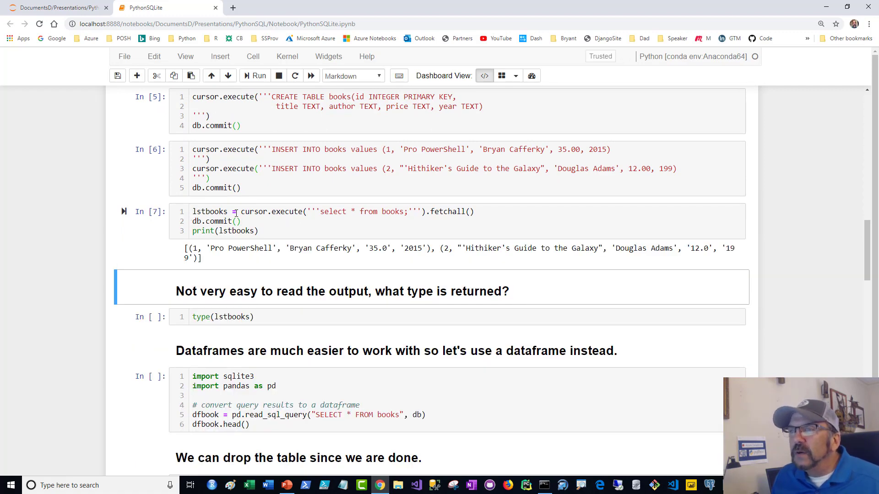
left_click(320, 212)
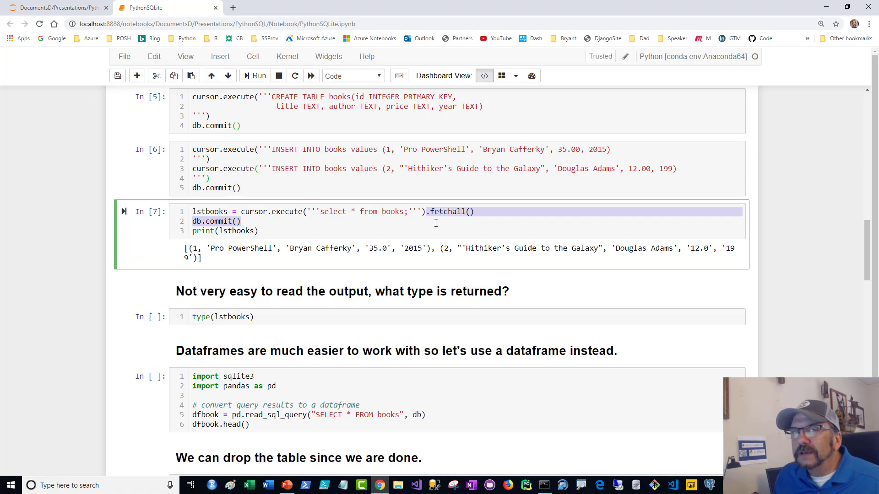
left_click(242, 221)
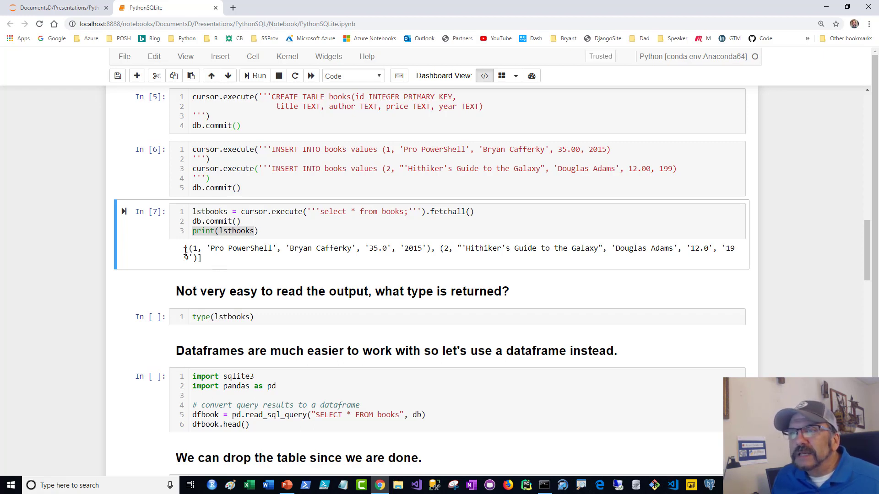
double_click(193, 248)
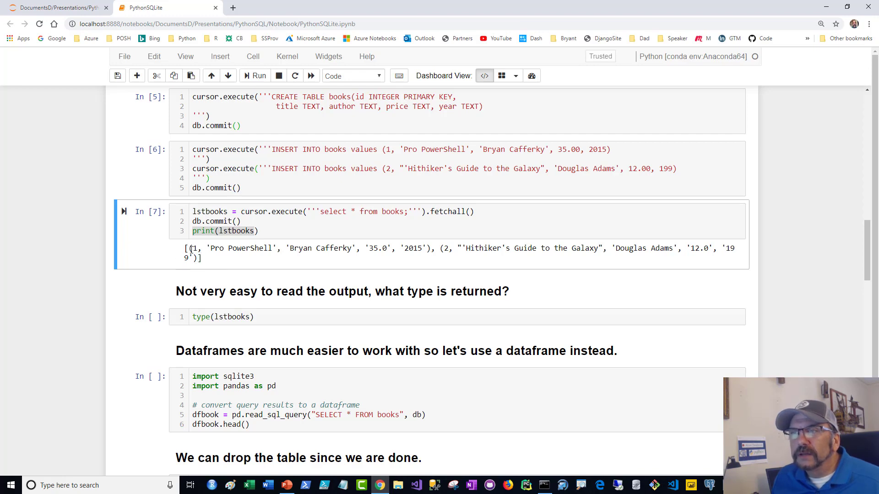
scroll("down", 3)
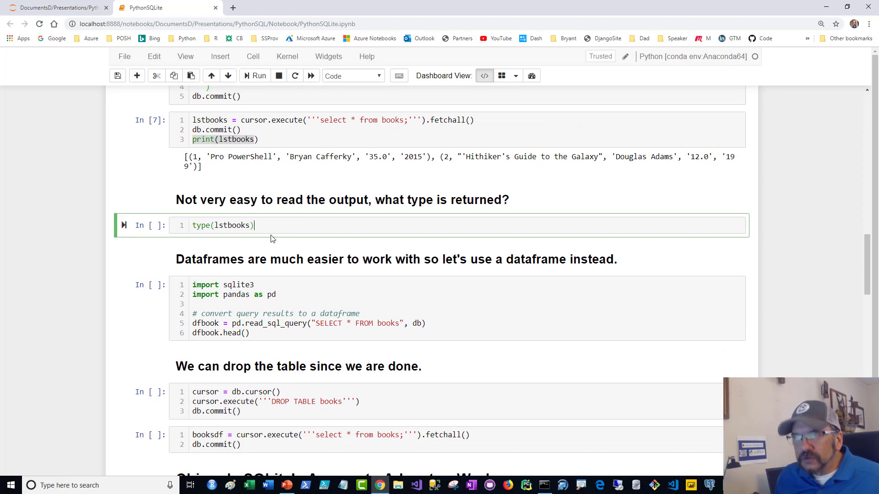
Step: Run the type(lstbooks) cell, getting Out[8] list, and highlight the read_sql_query call below
left_click(255, 76)
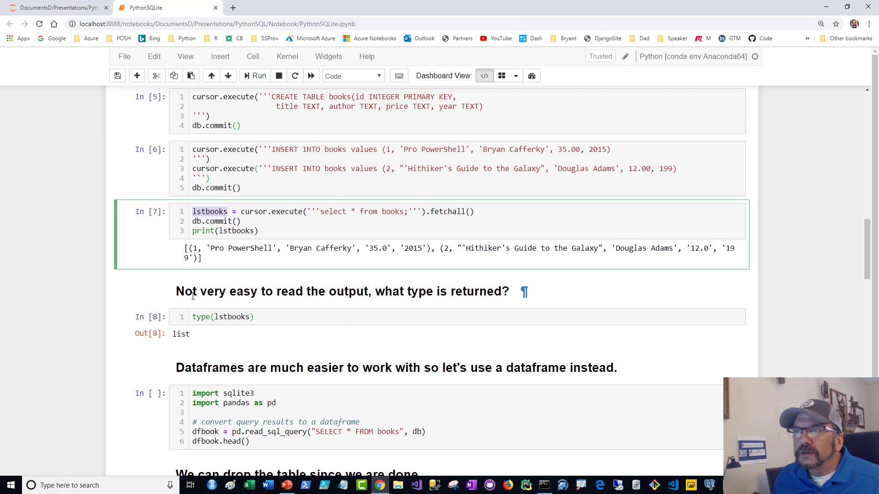
scroll("down", 3)
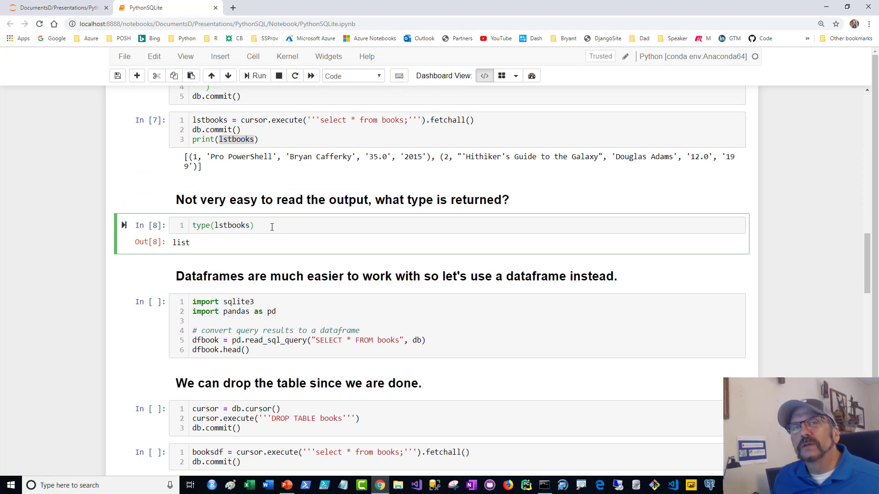
scroll("down", 3)
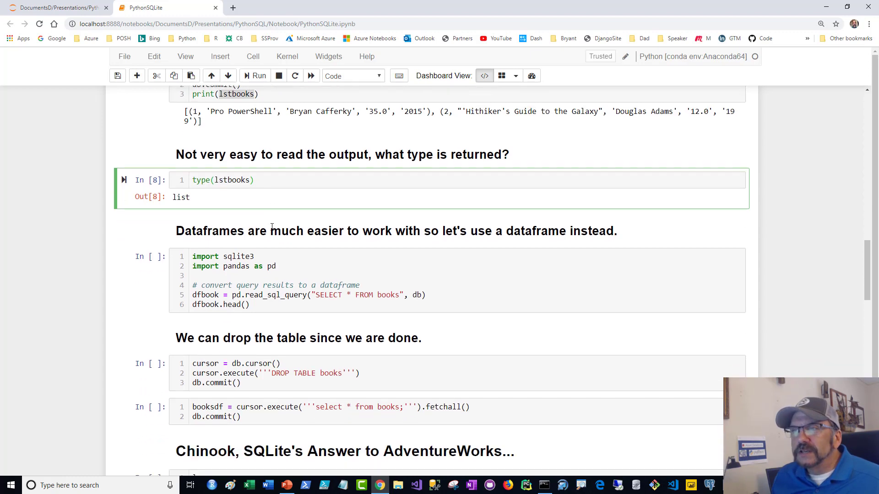
scroll("down", 3)
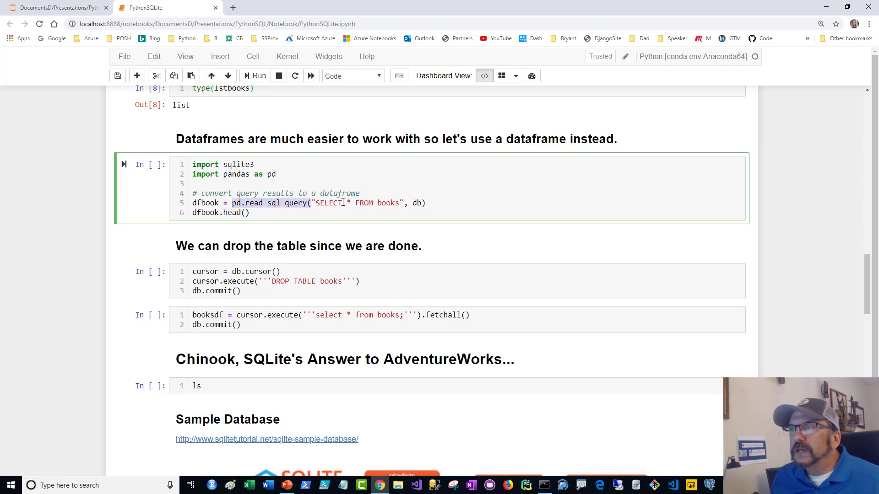
double_click(389, 203)
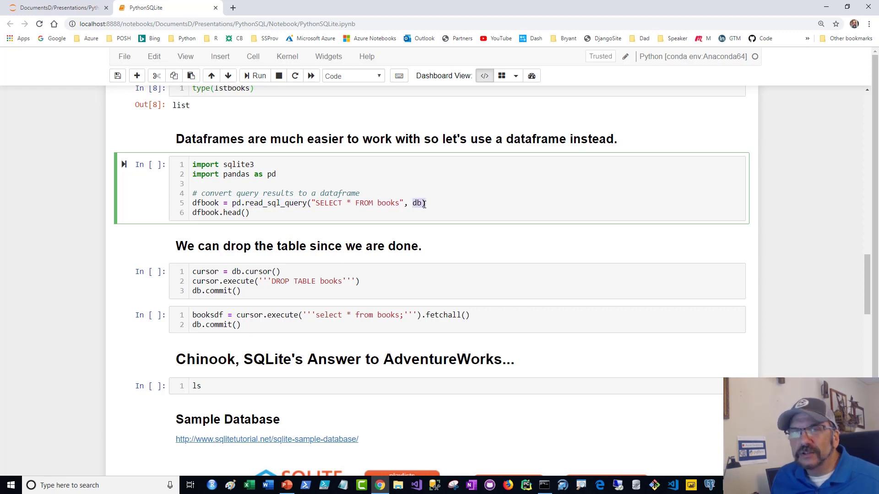
Step: Scroll back over the earlier cells and down again to the pandas dataframe cell
scroll("up", 3)
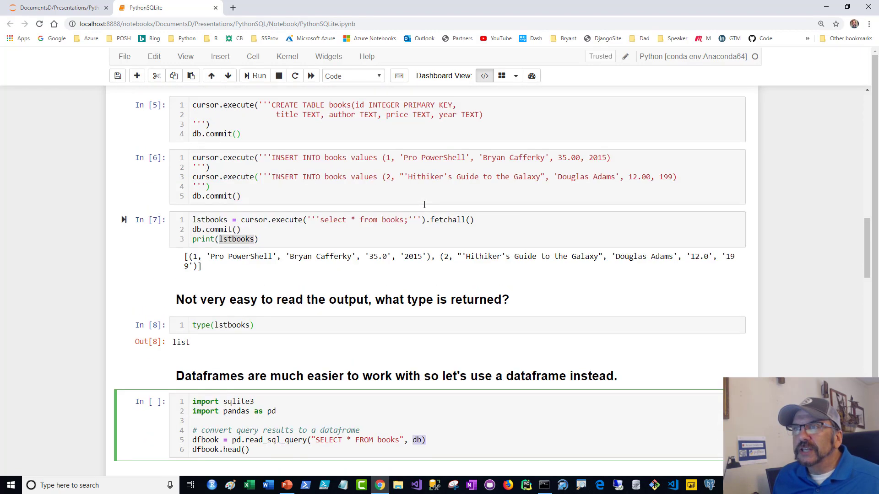
scroll("up", 3)
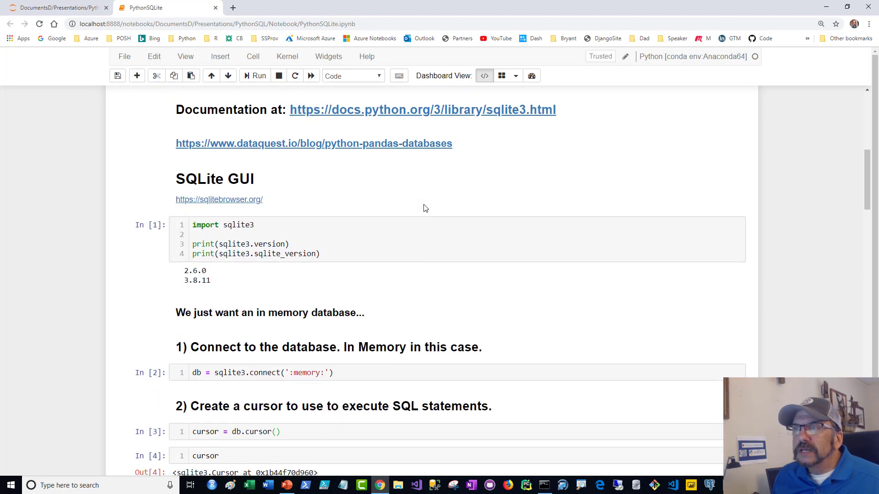
scroll("down", 3)
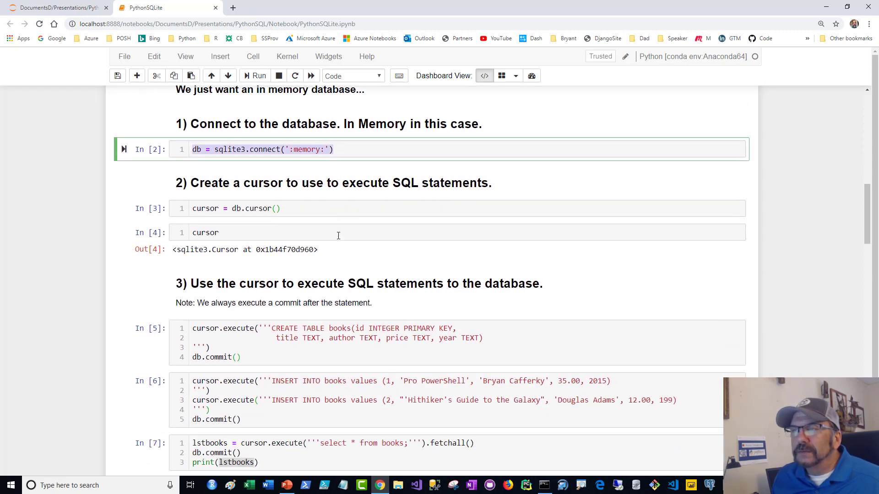
scroll("down", 3)
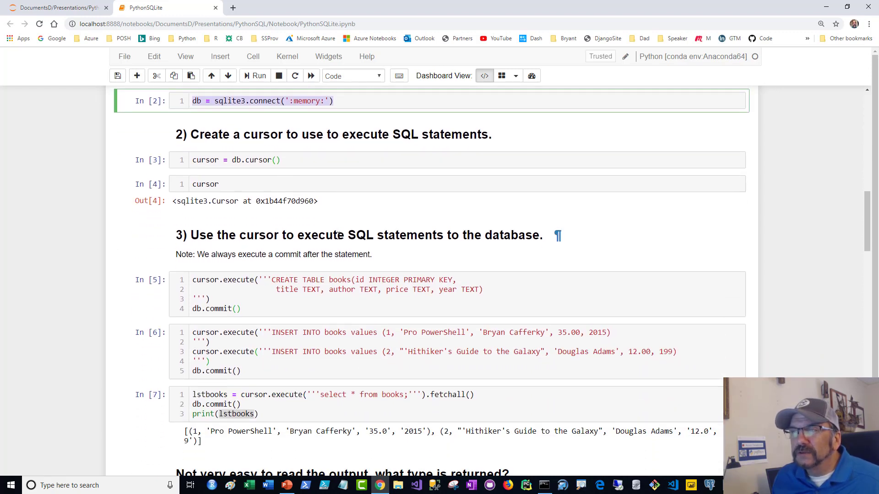
scroll("down", 3)
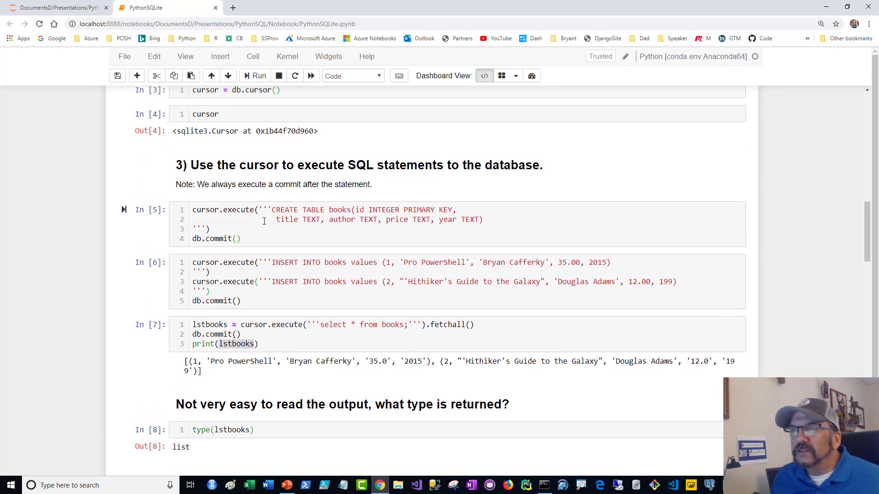
scroll("down", 3)
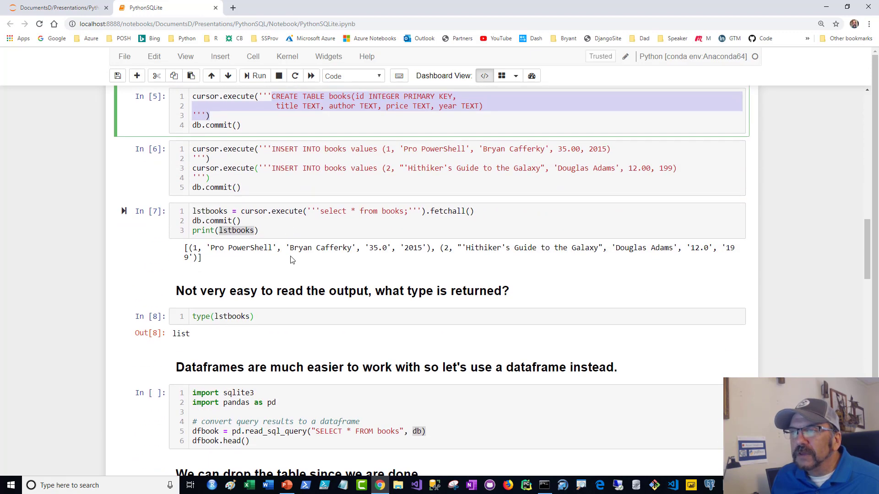
scroll("down", 3)
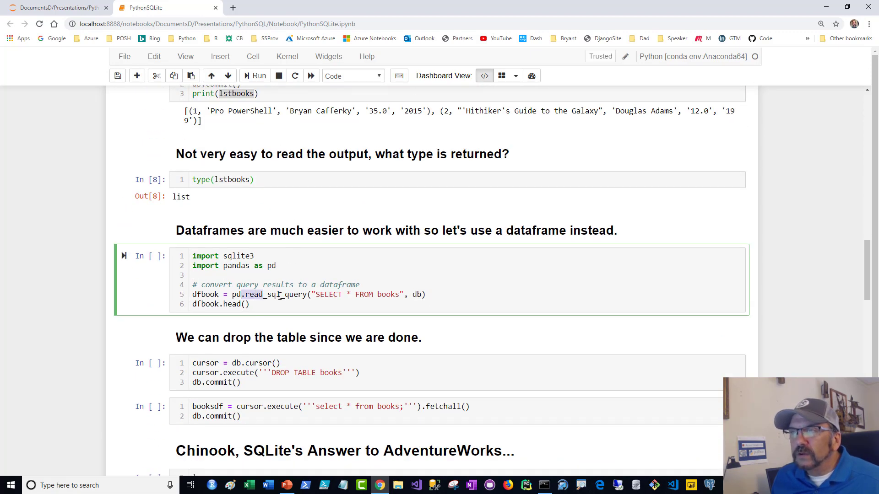
scroll("down", 3)
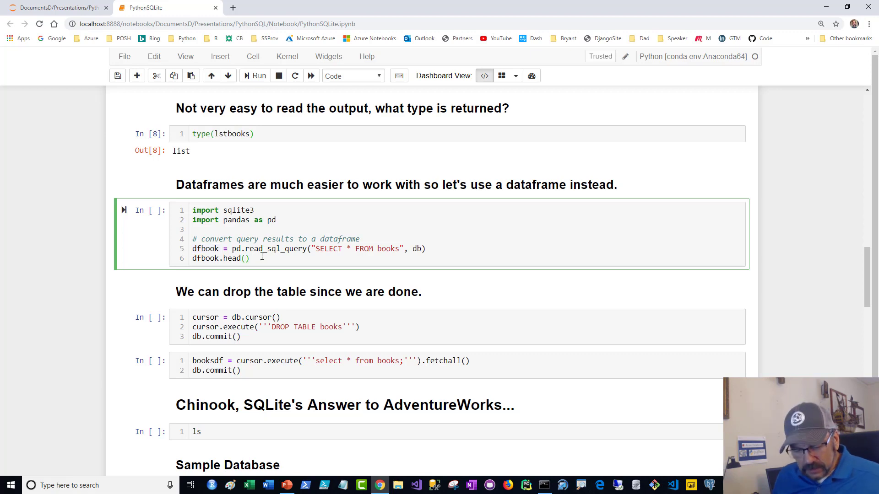
Step: Run pd.read_sql_query("SELECT * FROM books", db) with dfbook.head(), showing both books as a table (In [9])
left_click(254, 75)
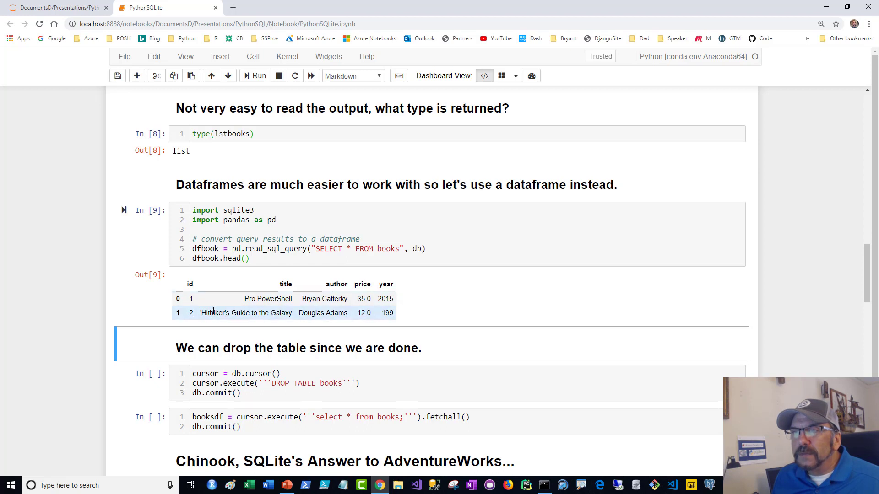
mouse_move(232, 299)
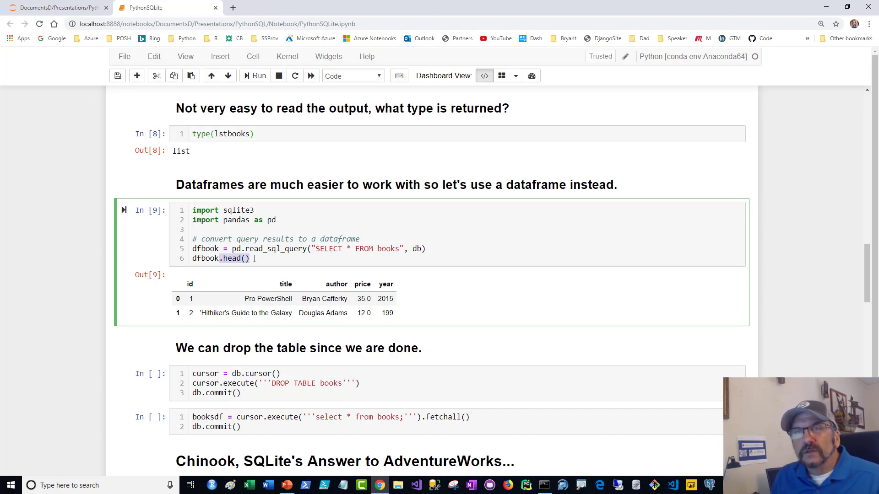
scroll("down", 3)
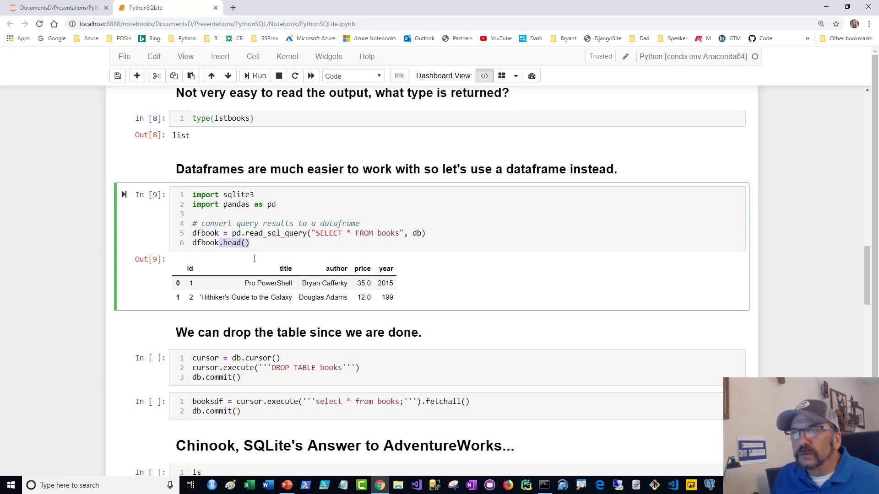
scroll("down", 3)
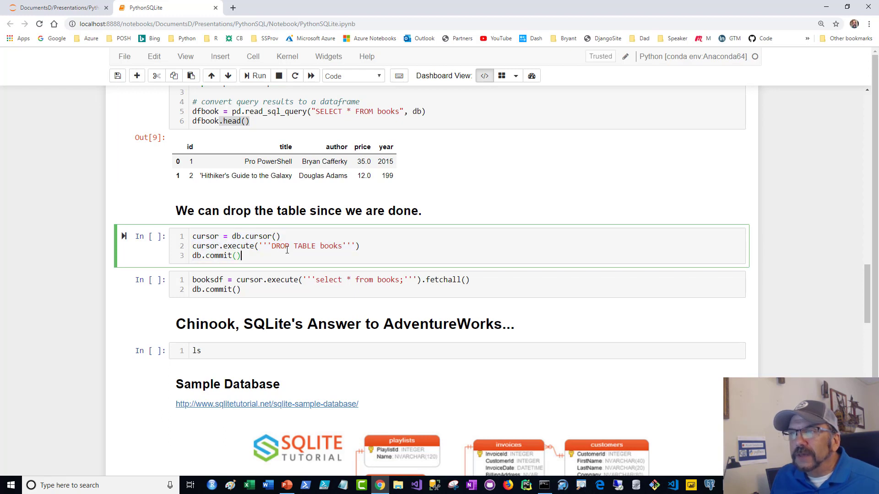
Step: Run the DROP TABLE books cell (In [10]) and move to the follow-up select cell
left_click(254, 75)
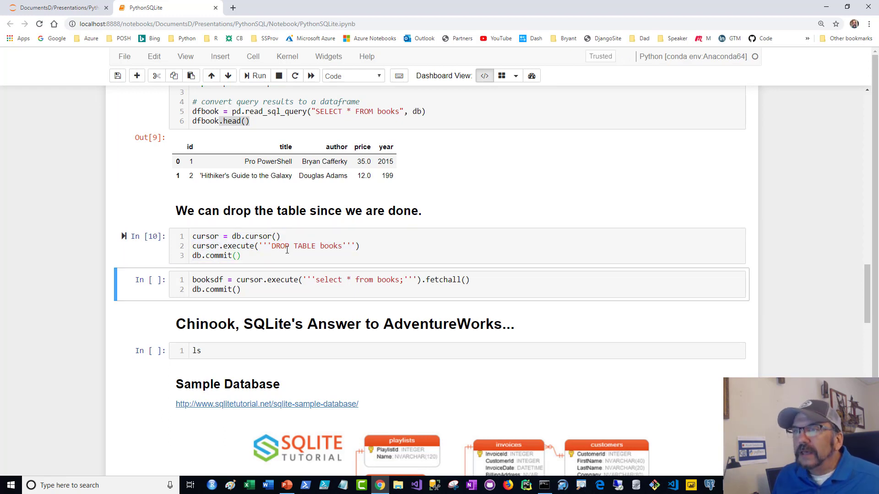
left_click(281, 289)
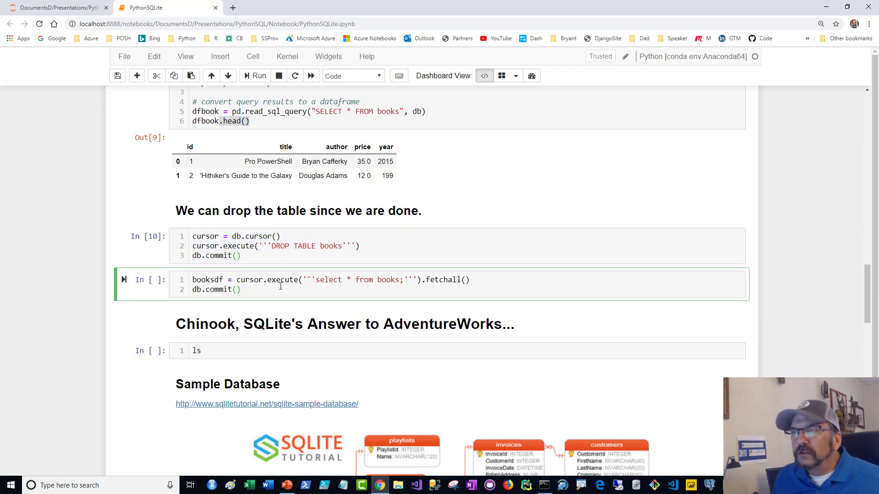
scroll("down", 3)
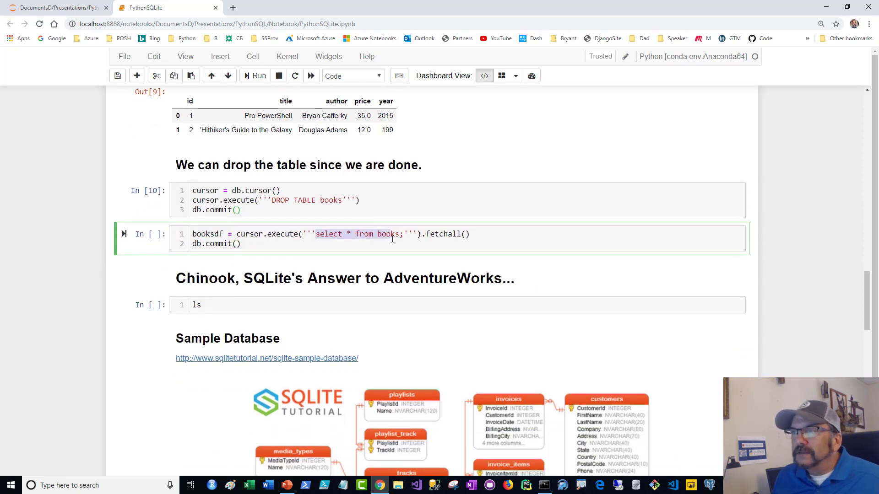
Step: Run the booksdf select cell (In [11]), which fails with 'no such table: books'
left_click(254, 75)
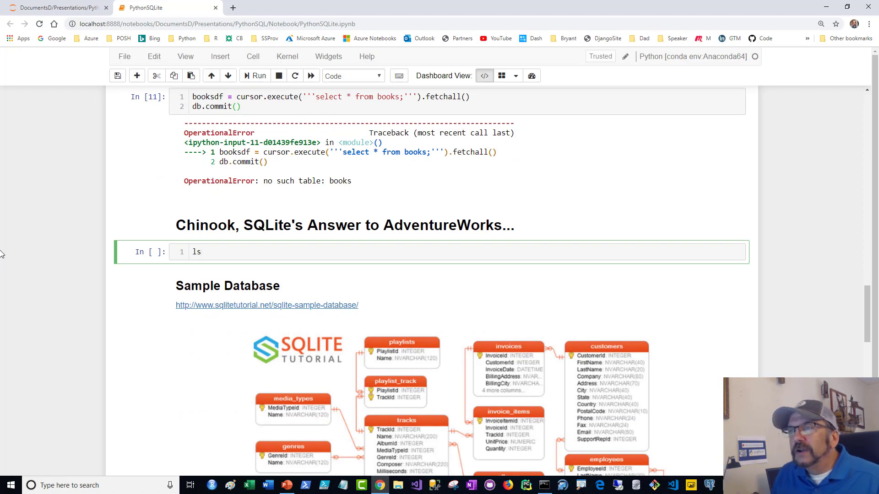
scroll("down", 3)
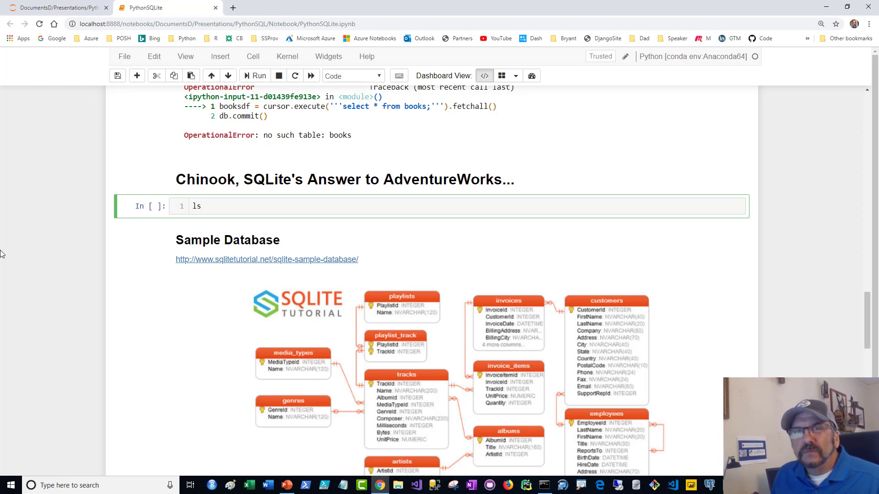
scroll("down", 3)
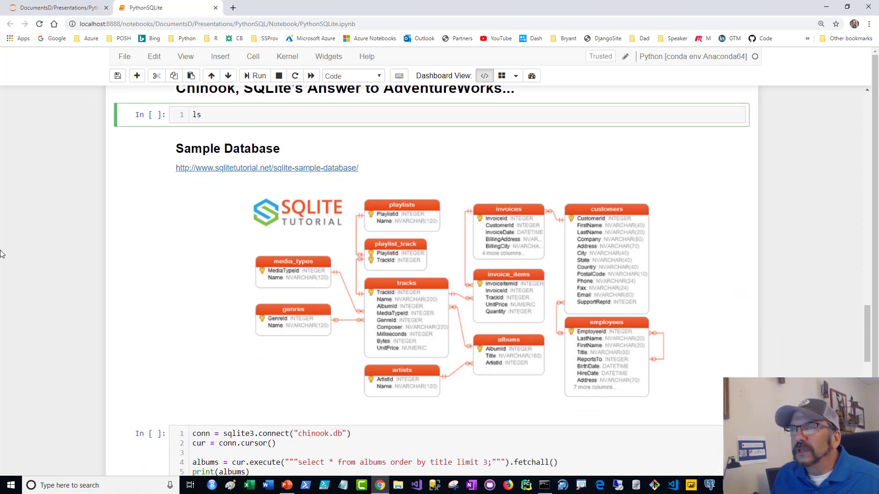
mouse_move(259, 173)
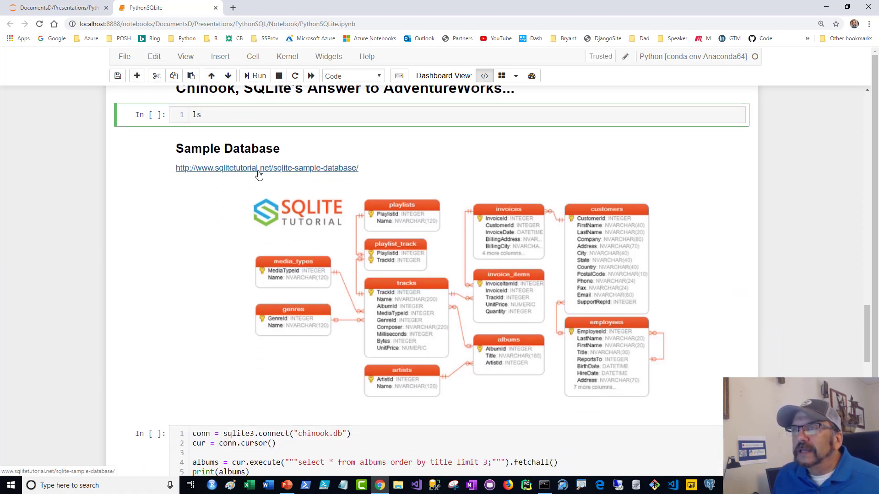
mouse_move(292, 236)
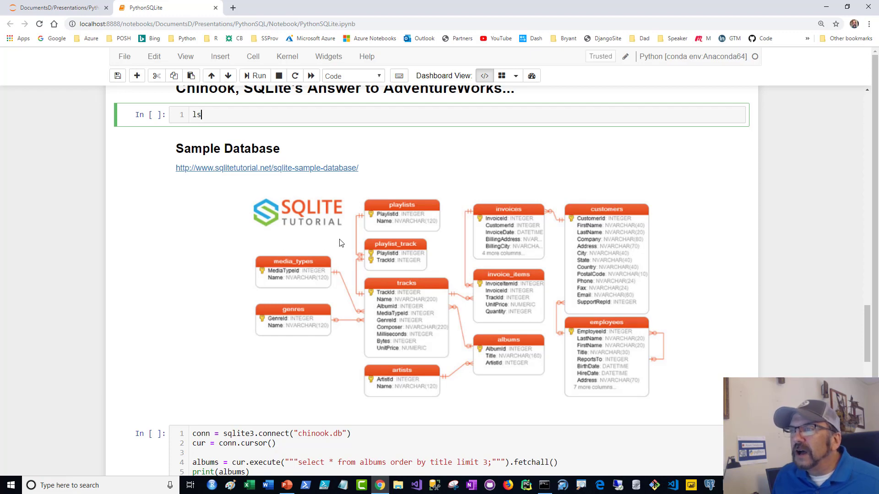
mouse_move(222, 305)
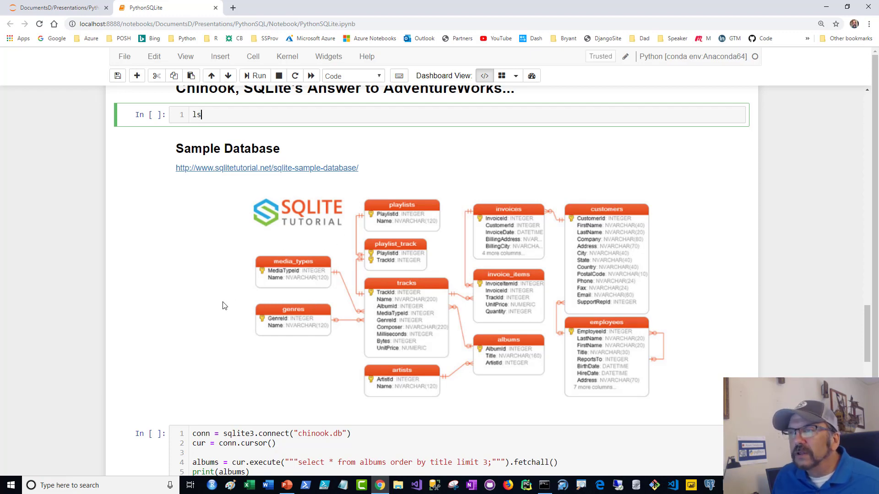
scroll("down", 3)
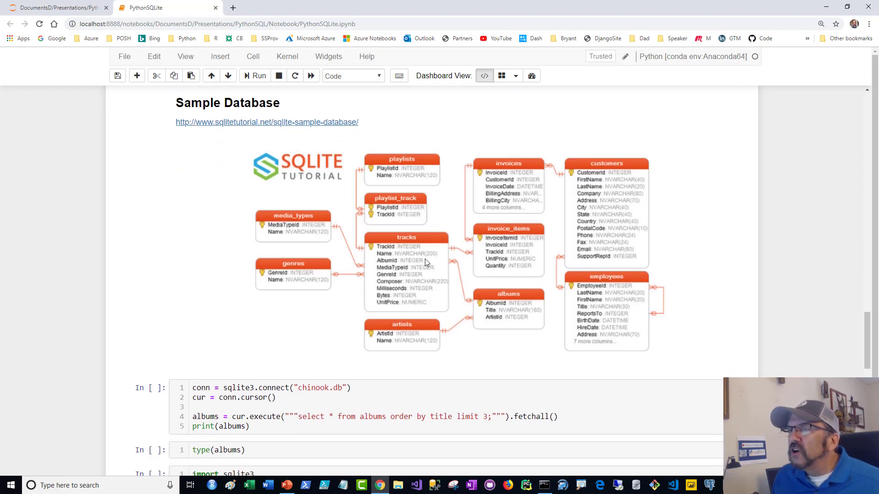
mouse_move(424, 247)
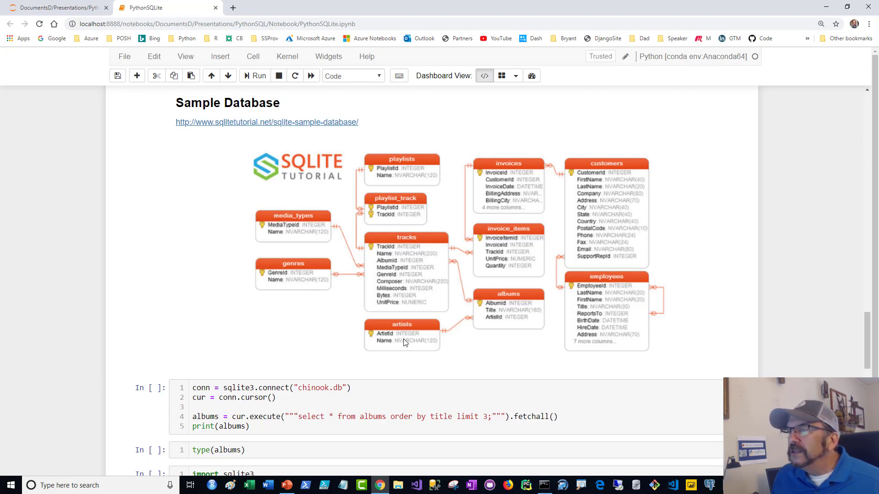
mouse_move(498, 307)
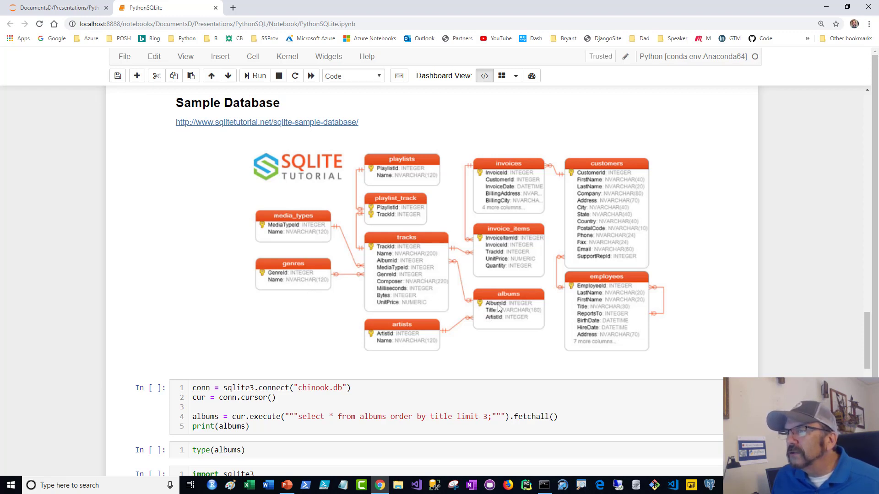
mouse_move(536, 220)
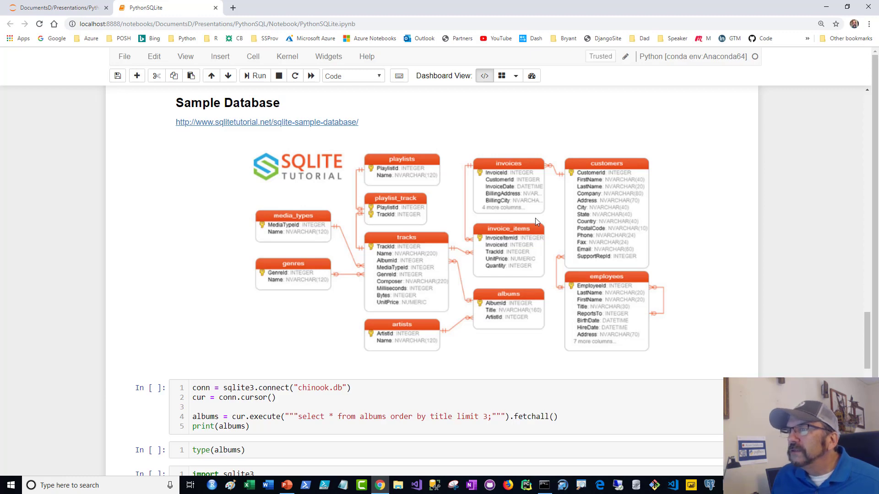
scroll("down", 3)
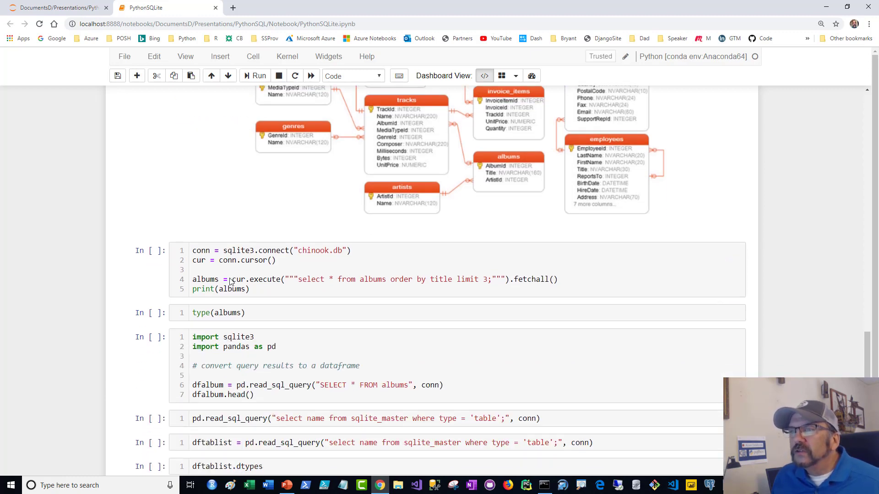
Step: Insert an empty cell above the chinook.db connection code
left_click(275, 260)
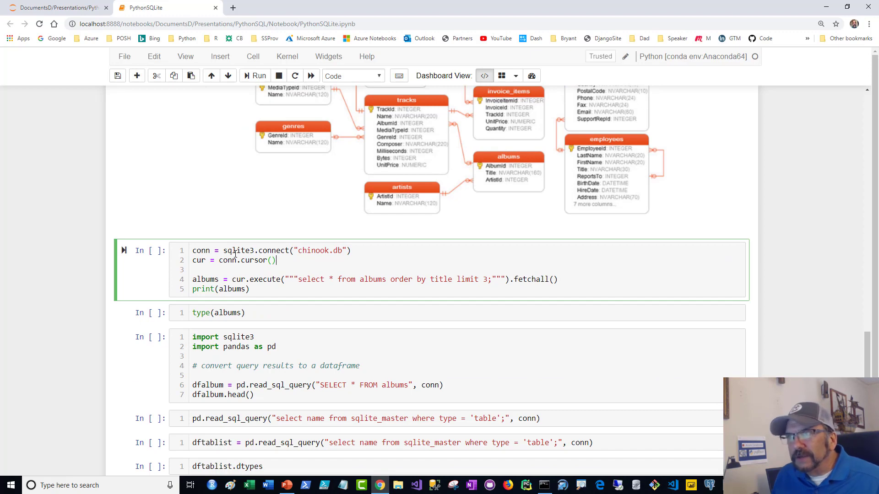
scroll("down", 3)
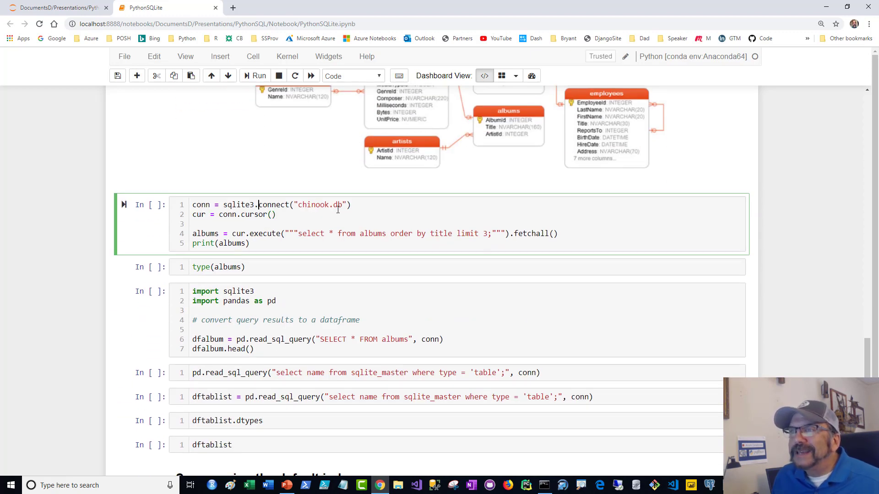
left_click(193, 224)
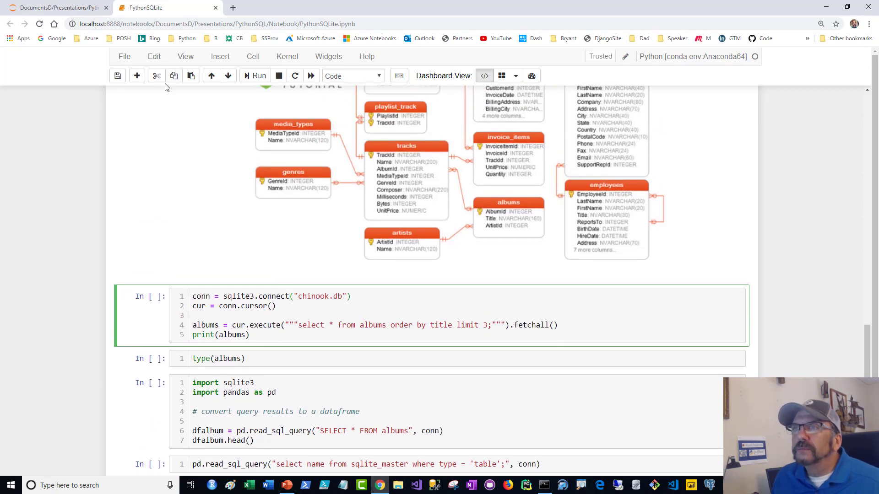
left_click(137, 75)
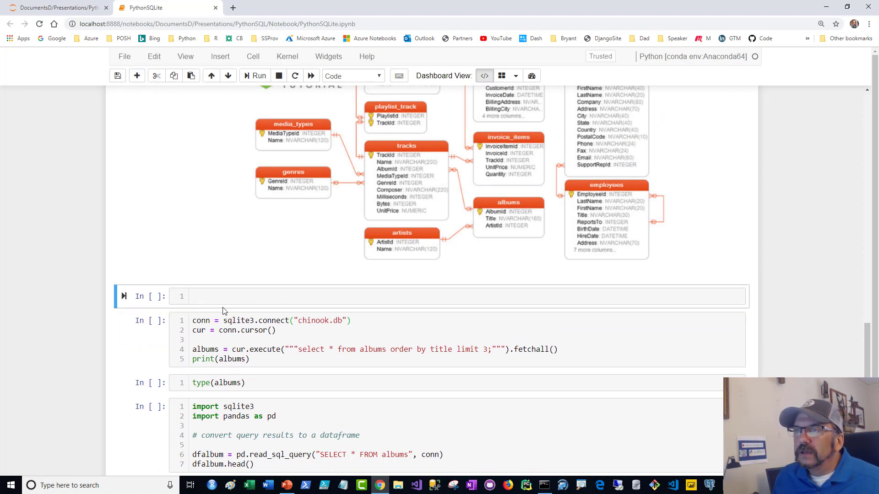
Step: Enter ls in the new cell and run it (In [13]), listing the folder with chinook.db present
type("pd")
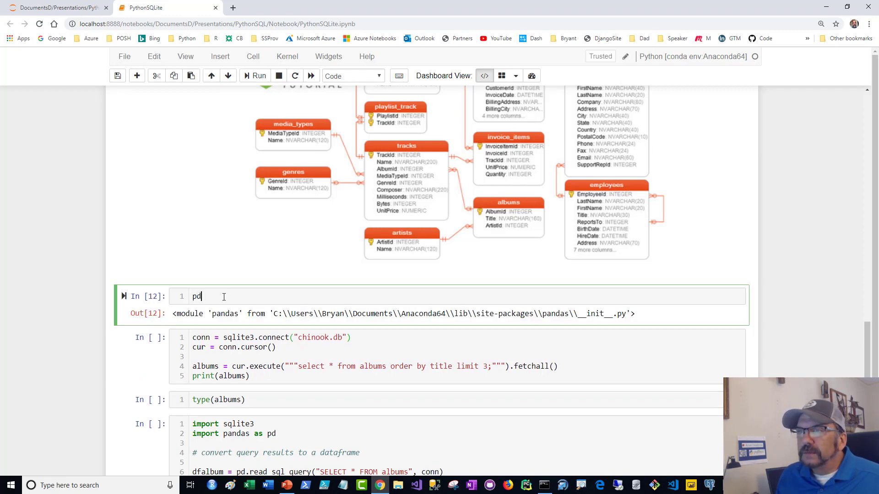
type("ls")
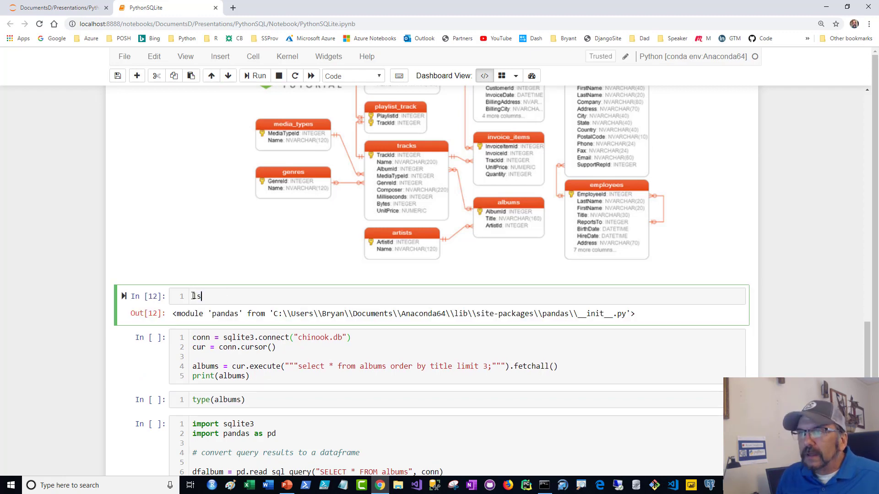
left_click(254, 75)
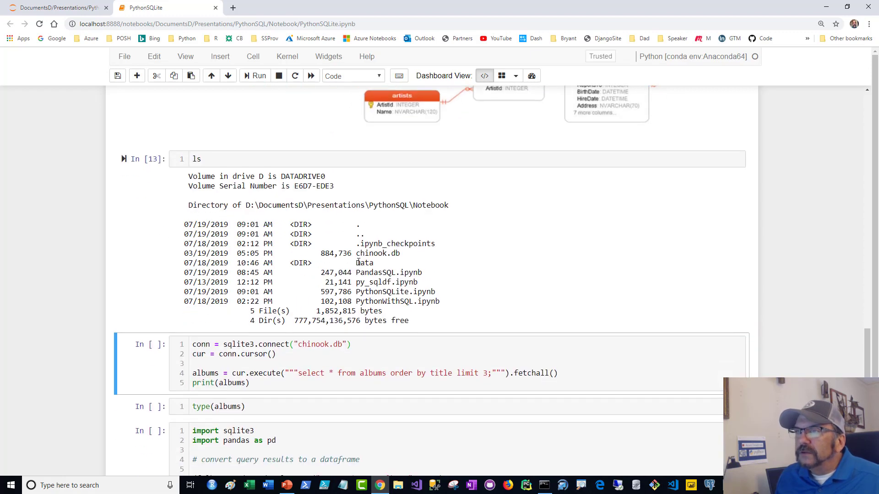
Step: Run the sqlite3.connect('chinook.db') cell (In [14]), printing the first three albums ordered by title
double_click(377, 253)
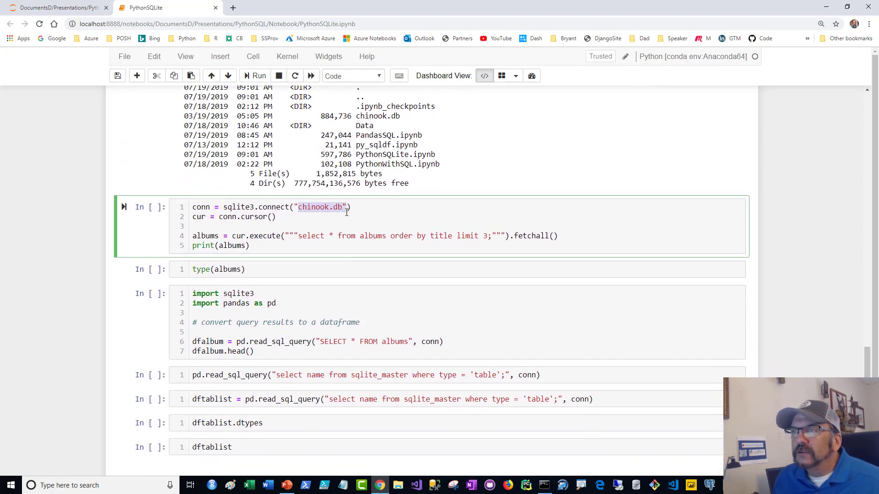
left_click(275, 217)
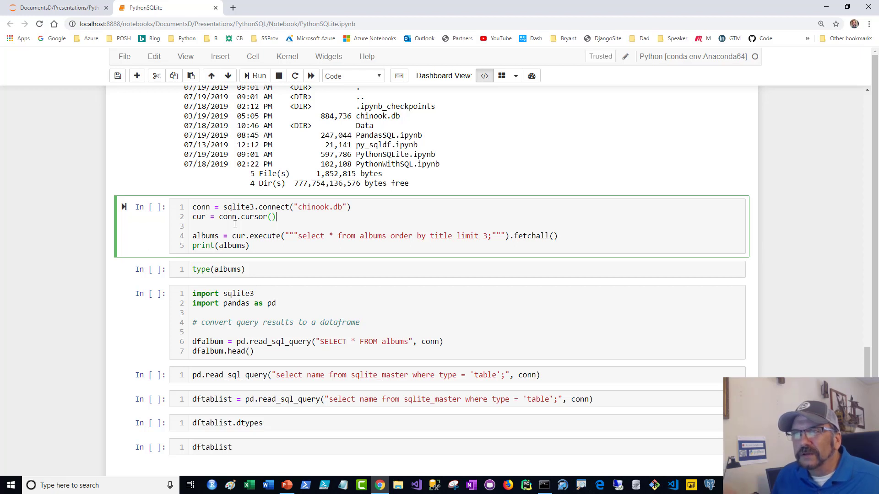
mouse_move(235, 236)
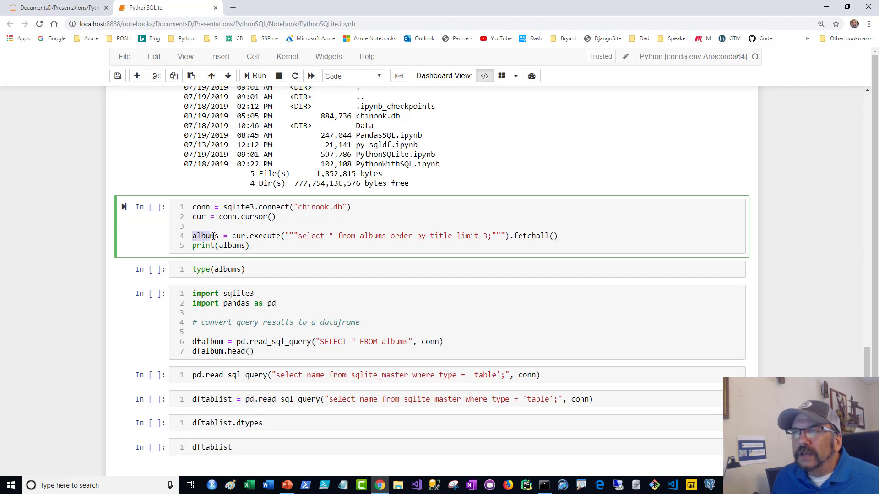
left_click(193, 225)
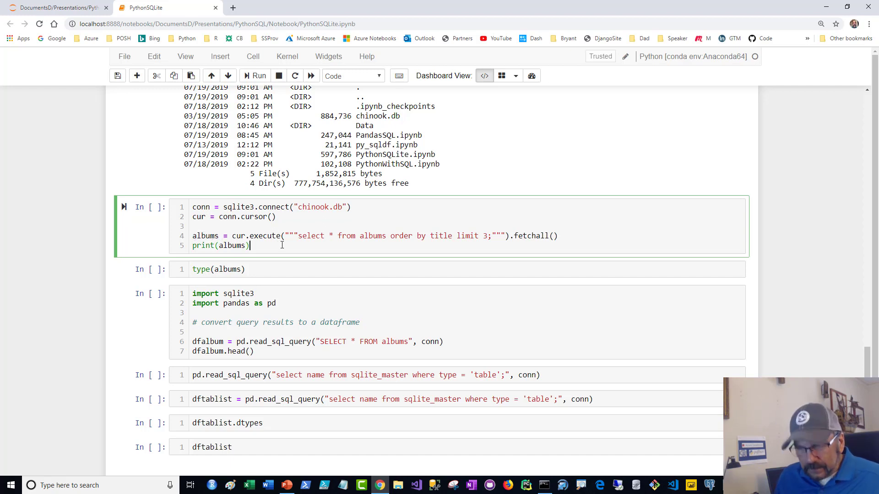
left_click(255, 75)
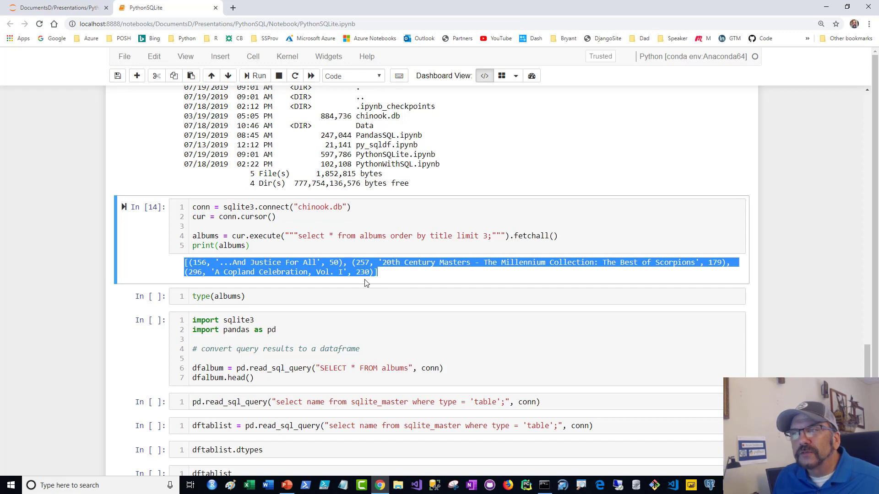
scroll("down", 3)
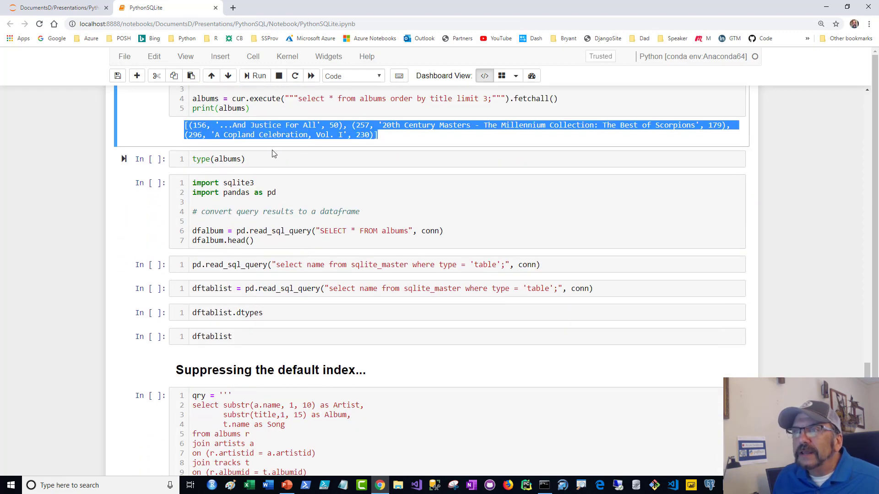
Step: Run type(albums), which reports list, and point out the upcoming read_sql_query call
left_click(259, 75)
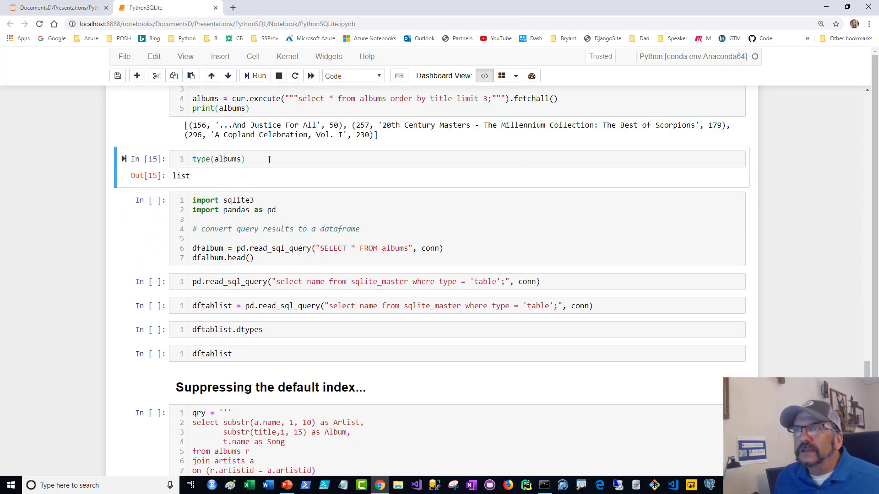
left_click(272, 210)
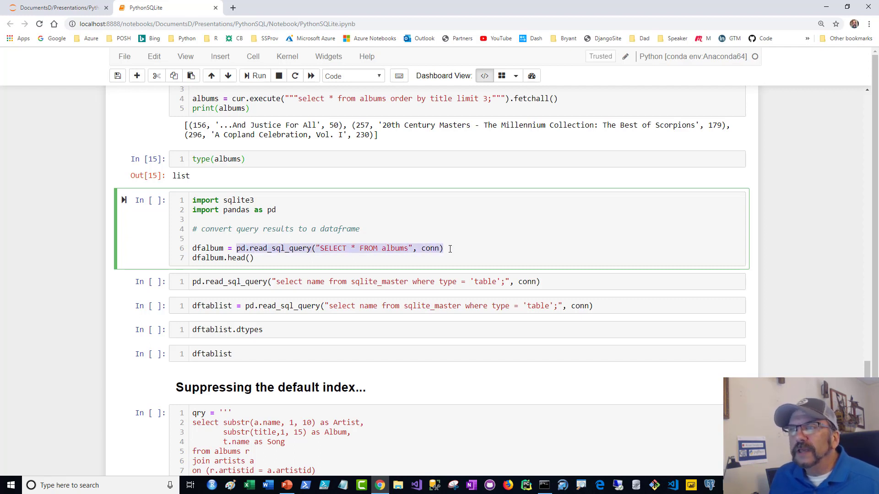
mouse_move(445, 233)
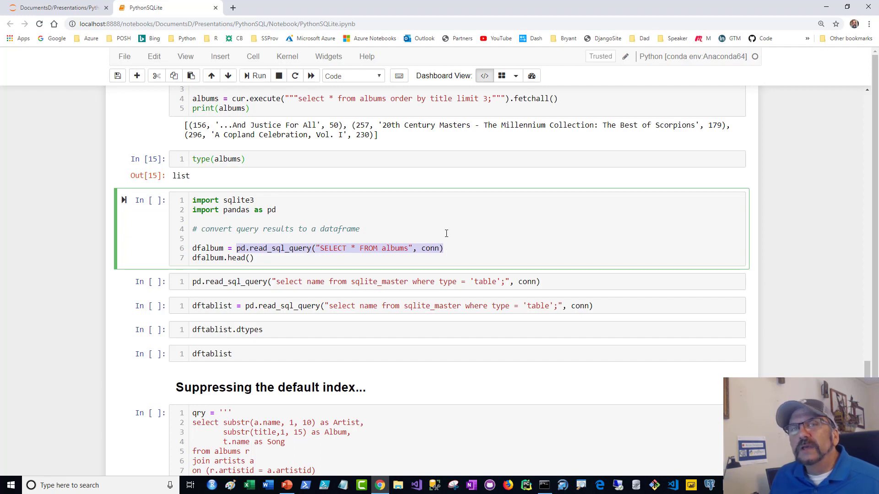
mouse_move(460, 247)
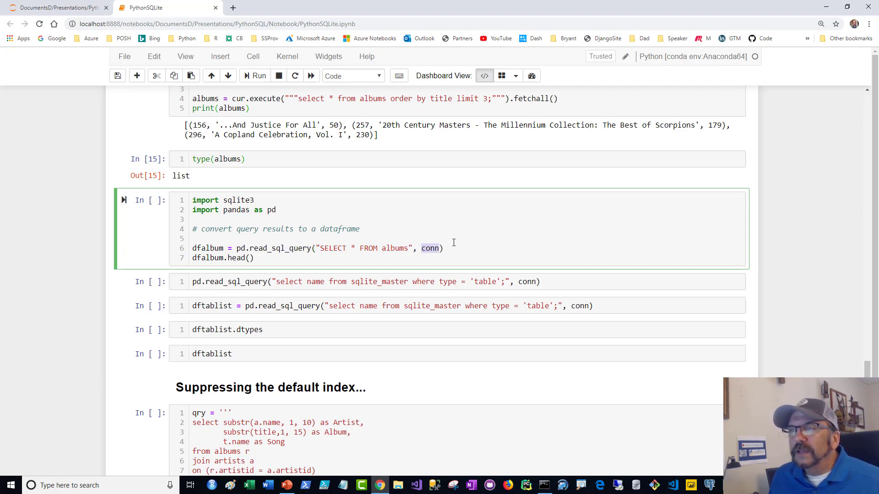
scroll("up", 3)
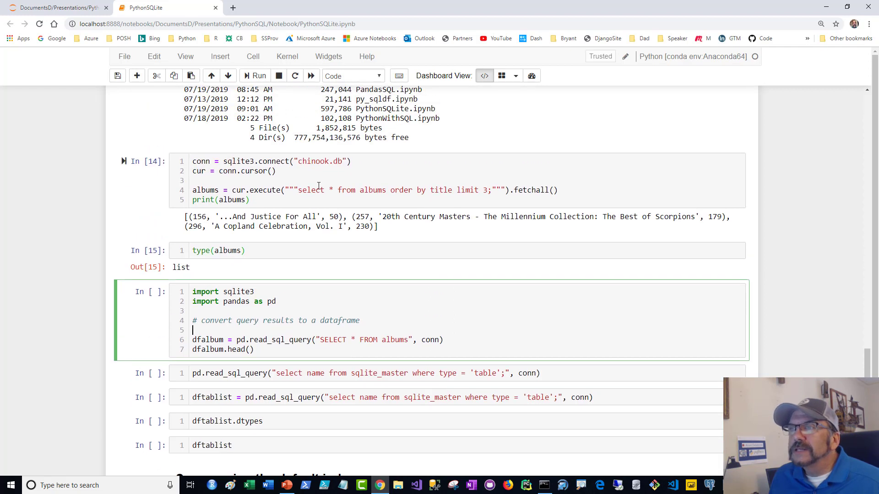
scroll("down", 3)
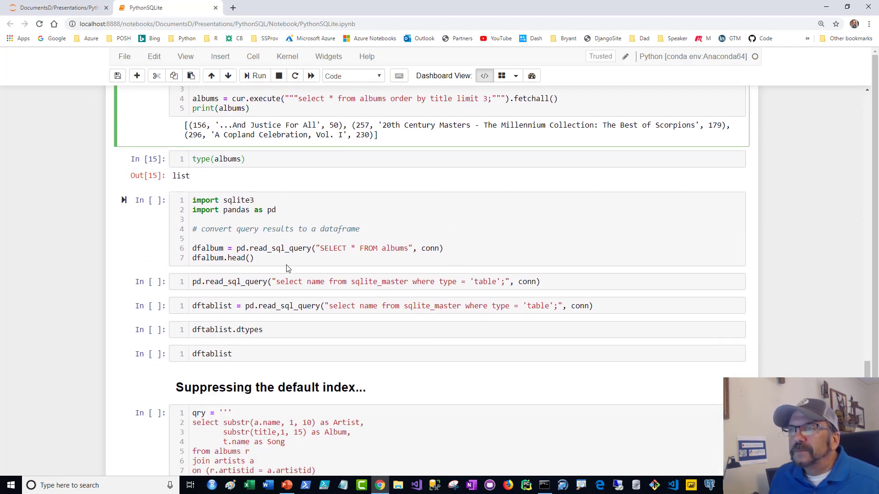
Step: Run pd.read_sql_query on albums with conn and display dfalbum.head()'s first five rows
left_click(258, 75)
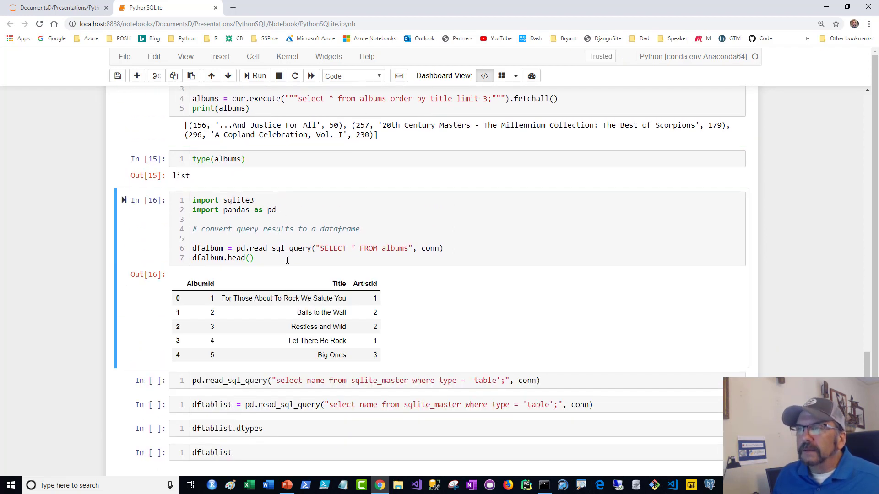
scroll("down", 3)
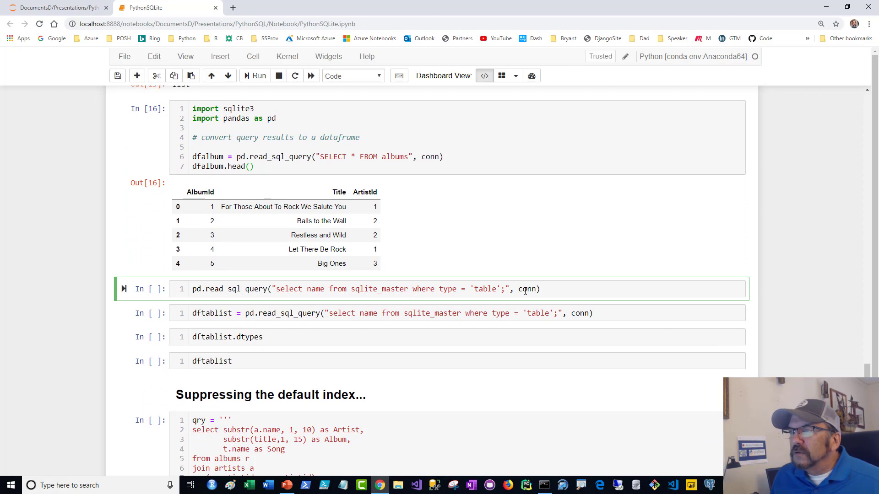
double_click(527, 289)
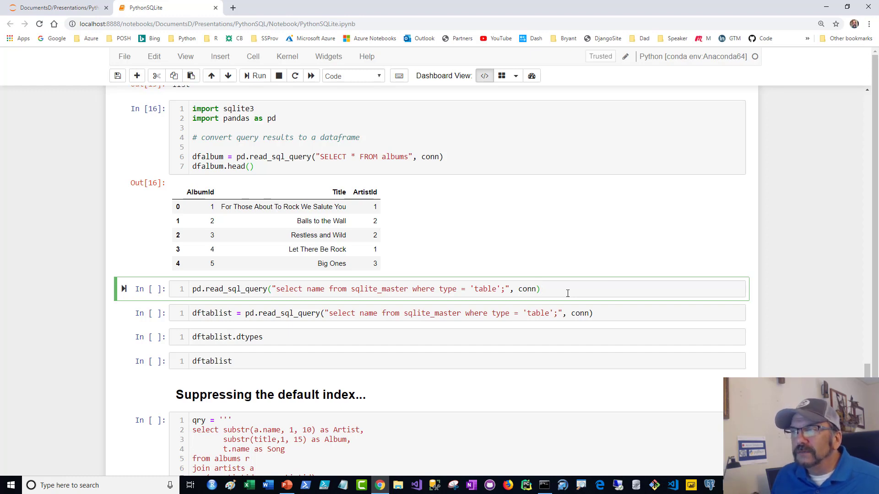
Step: Query sqlite_master for type = 'table' to list the thirteen table names
scroll("down", 3)
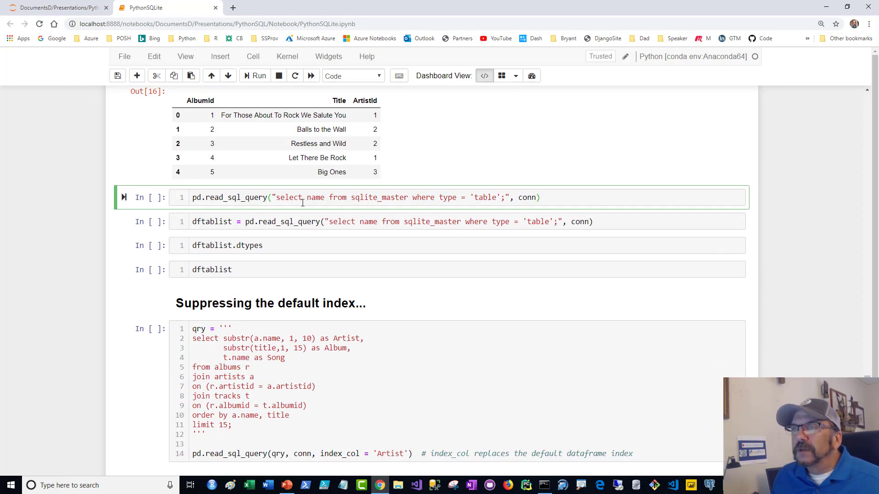
left_click(254, 75)
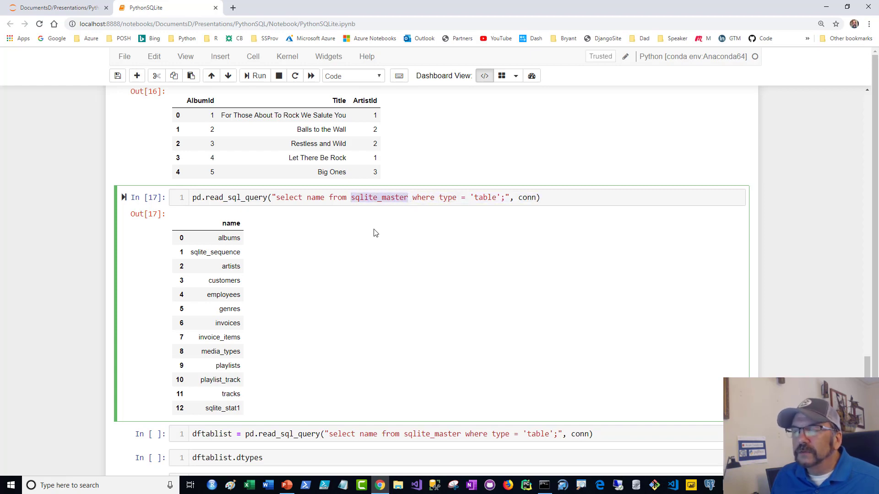
scroll("down", 3)
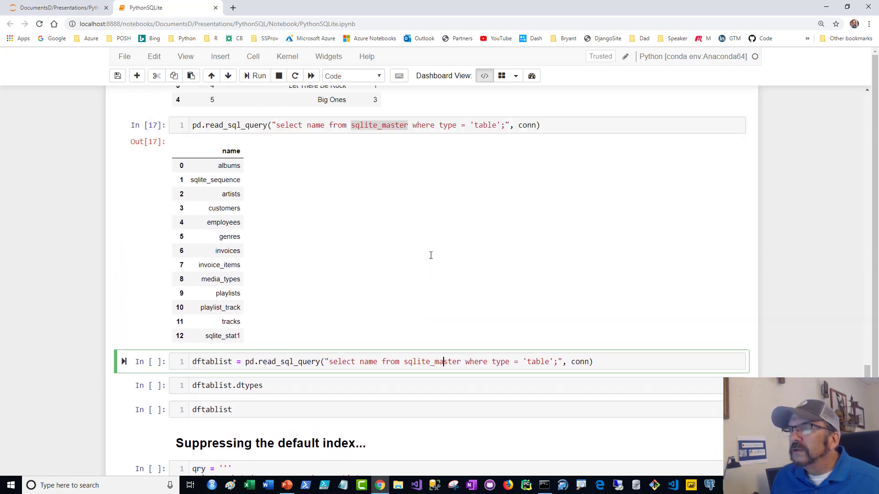
scroll("down", 3)
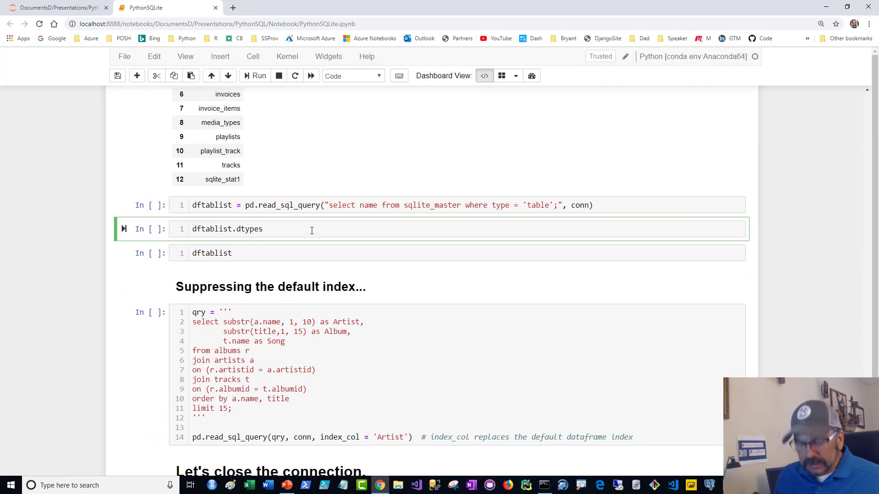
scroll("up", 3)
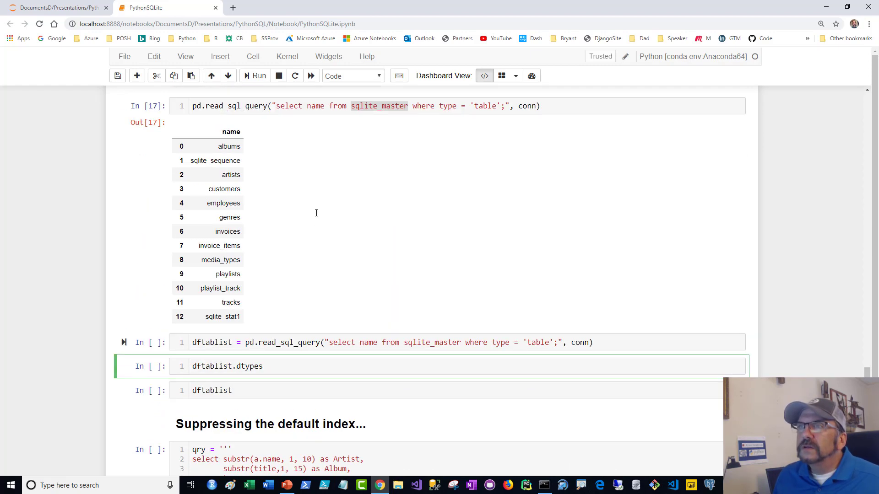
scroll("down", 3)
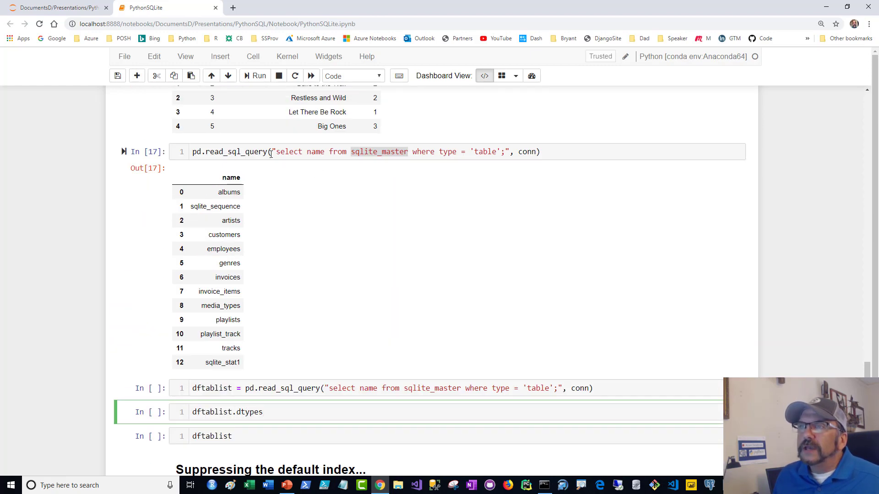
left_click(260, 215)
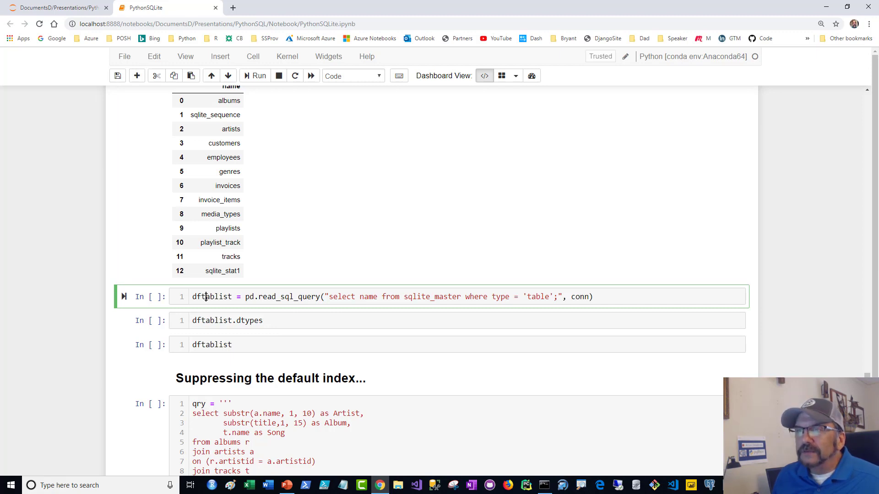
Step: Run the dftablist assignment, dftablist.dtypes (object) and dftablist cells in turn
left_click(254, 75)
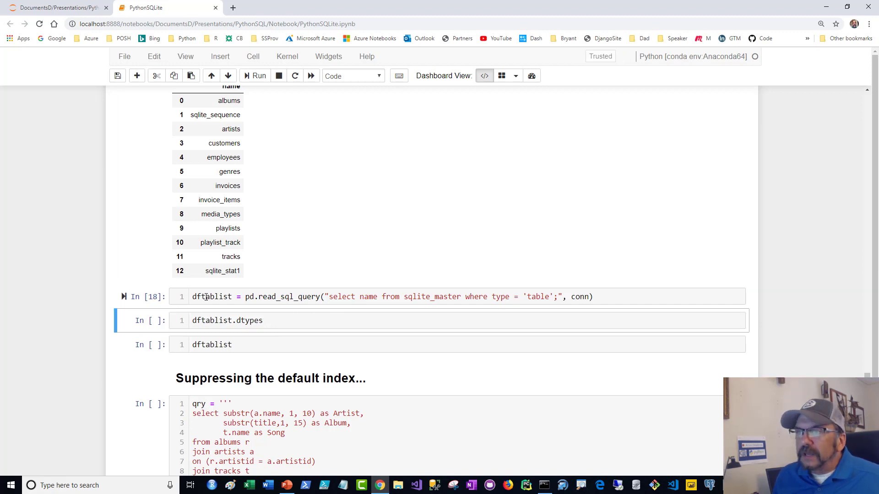
left_click(254, 75)
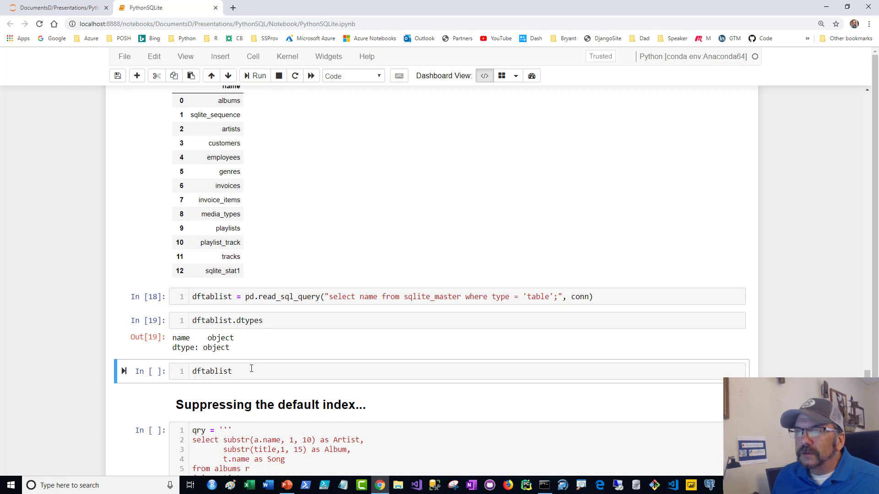
left_click(255, 76)
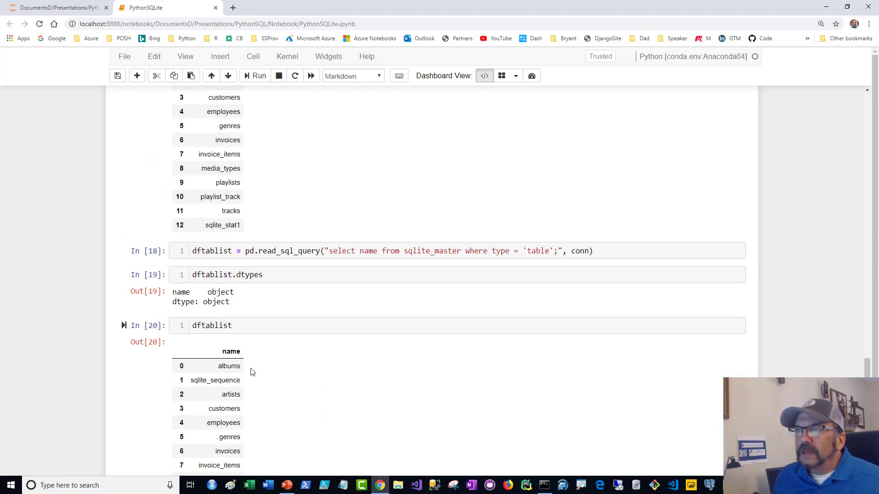
Step: Revisit the dftablist query code and highlight the word sqlite_master
scroll("up", 3)
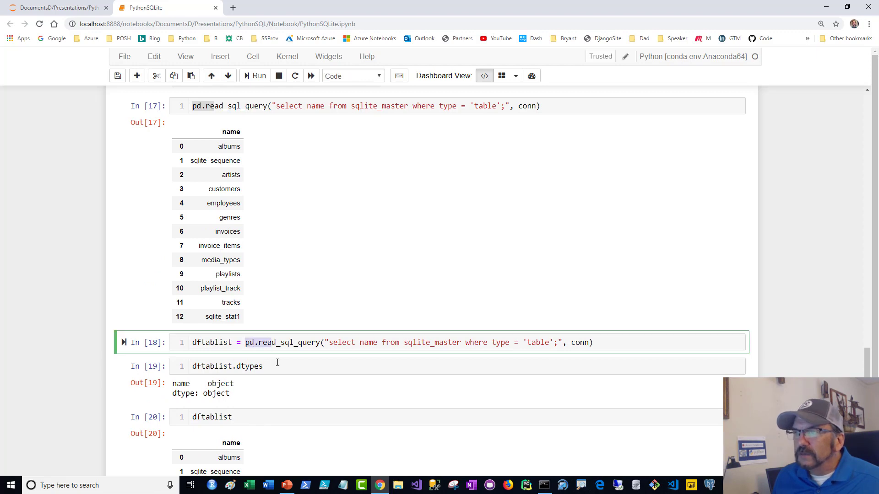
left_click(402, 343)
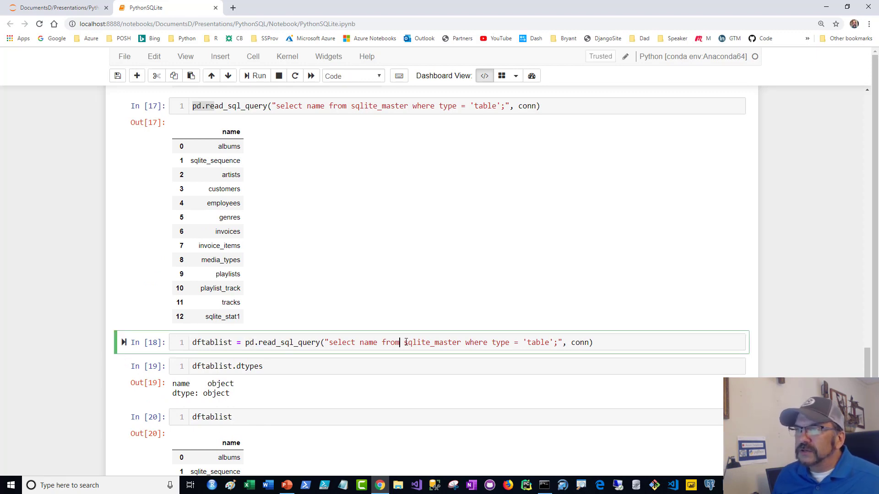
double_click(433, 342)
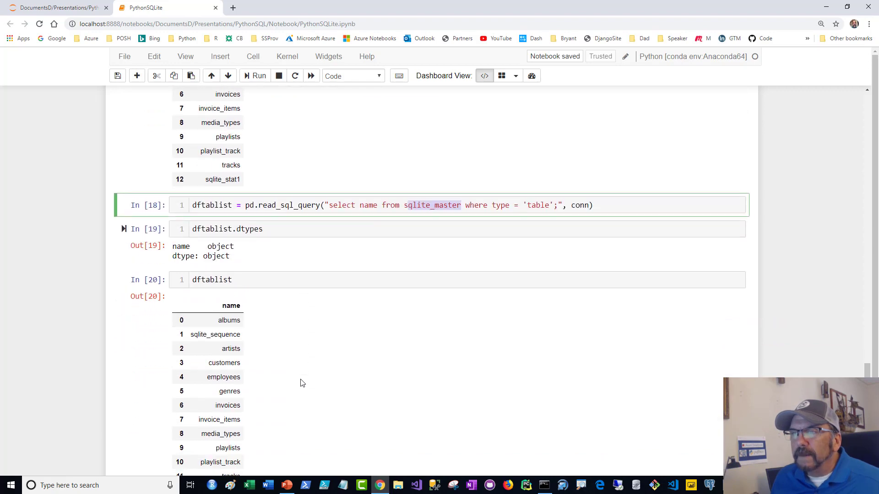
scroll("down", 3)
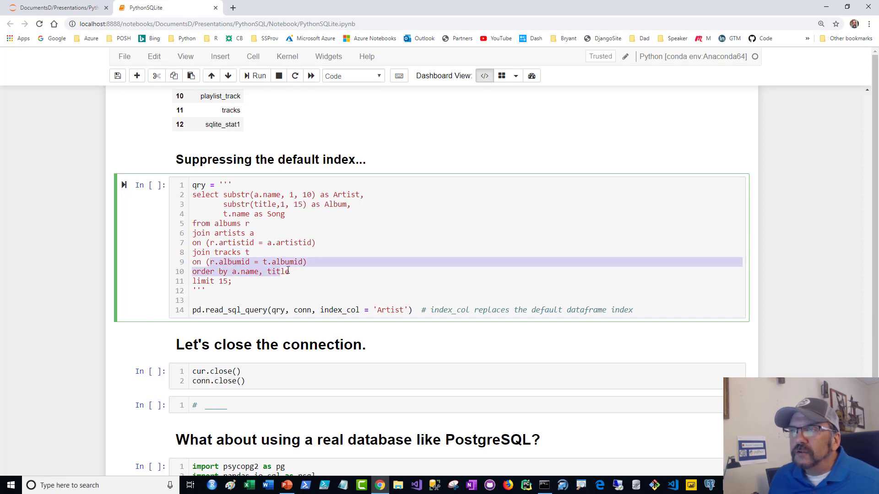
left_click(289, 271)
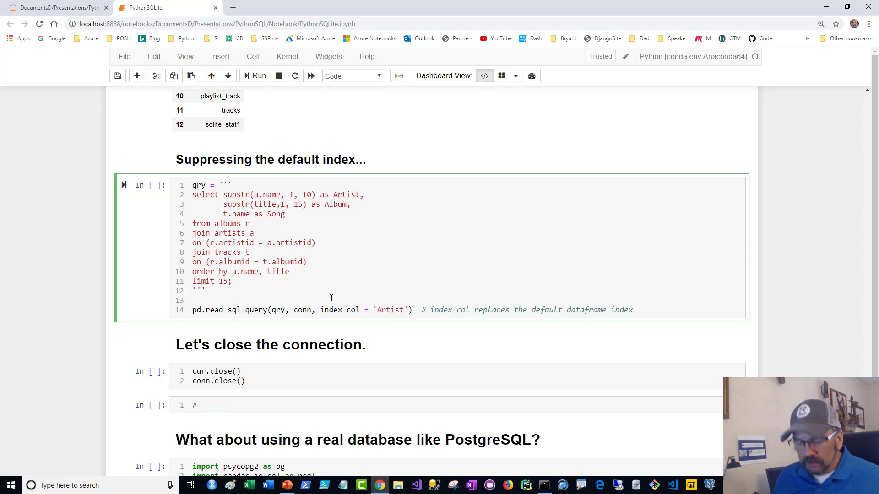
left_click(254, 75)
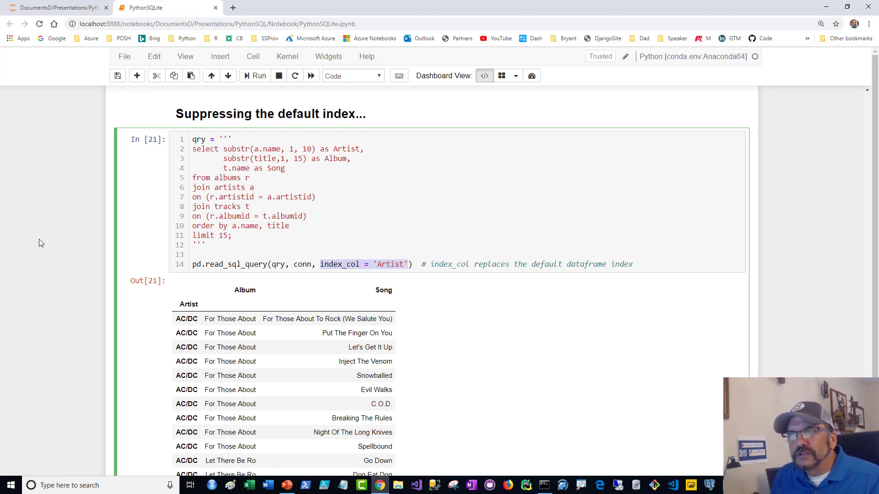
Step: Scroll past the Artist-indexed join output to the close-connection cell
scroll("down", 3)
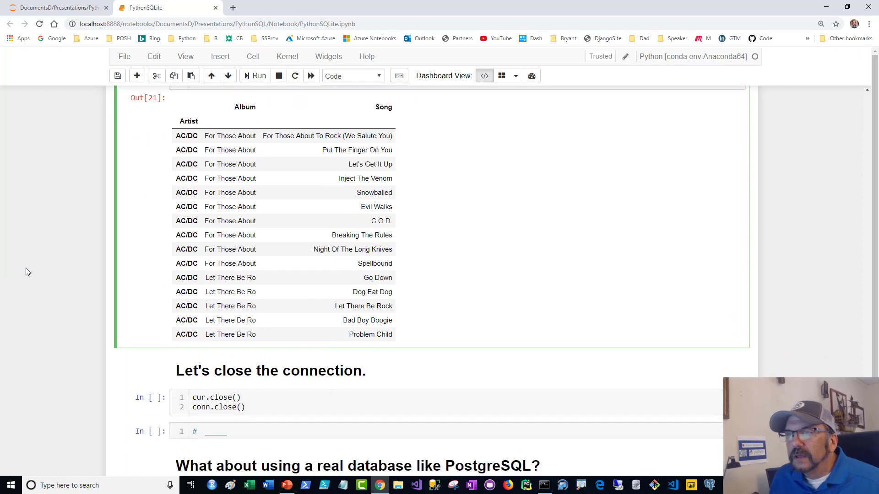
scroll("down", 3)
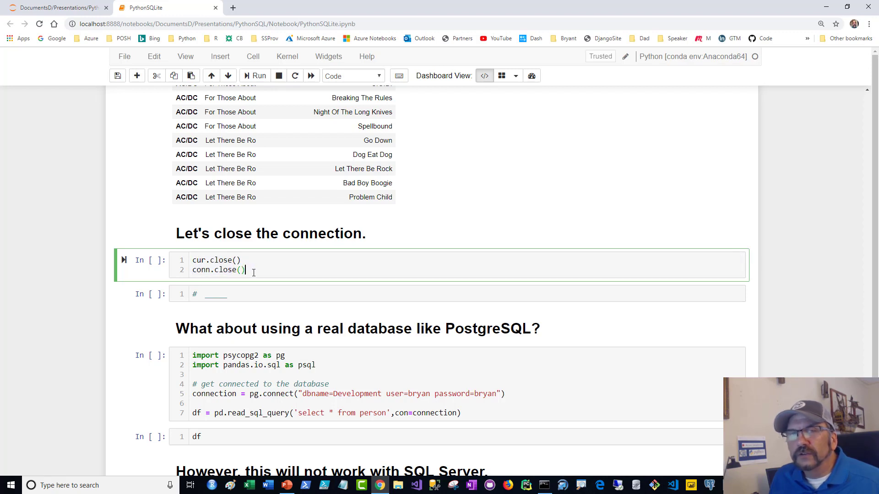
Step: Run cur.close() and conn.close() to close the SQLite cursor and connection
left_click(258, 75)
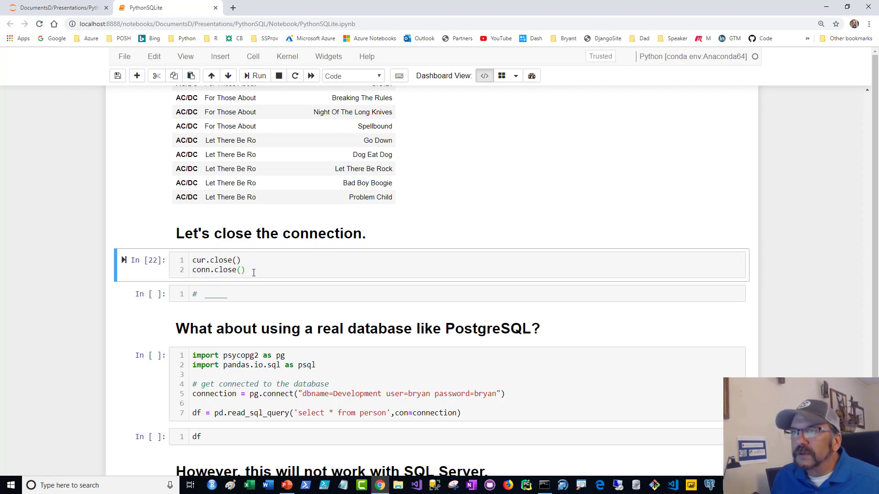
scroll("down", 3)
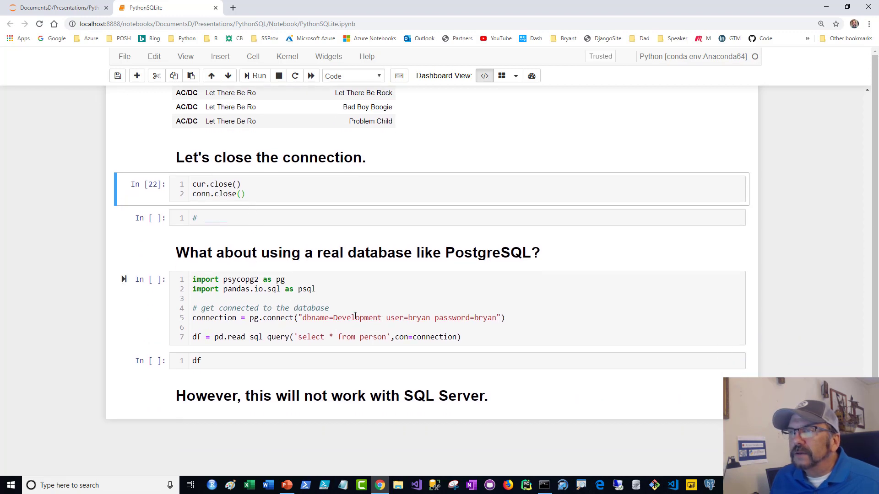
Step: Save the notebook and run the psycopg2 cell connecting to Development and reading person into df
left_click(352, 308)
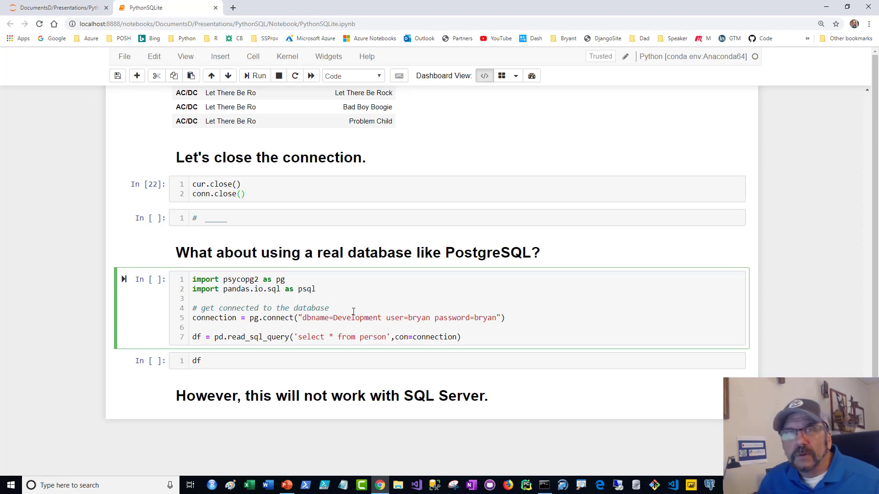
key("ctrl+s")
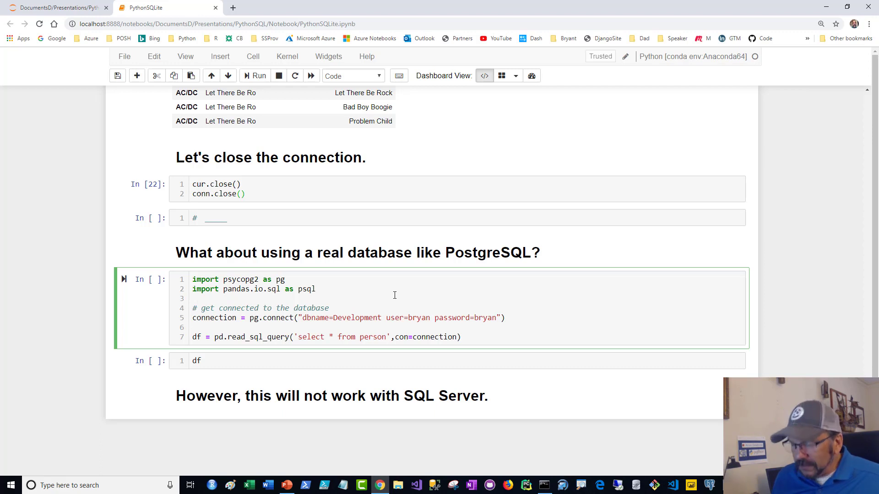
left_click(258, 76)
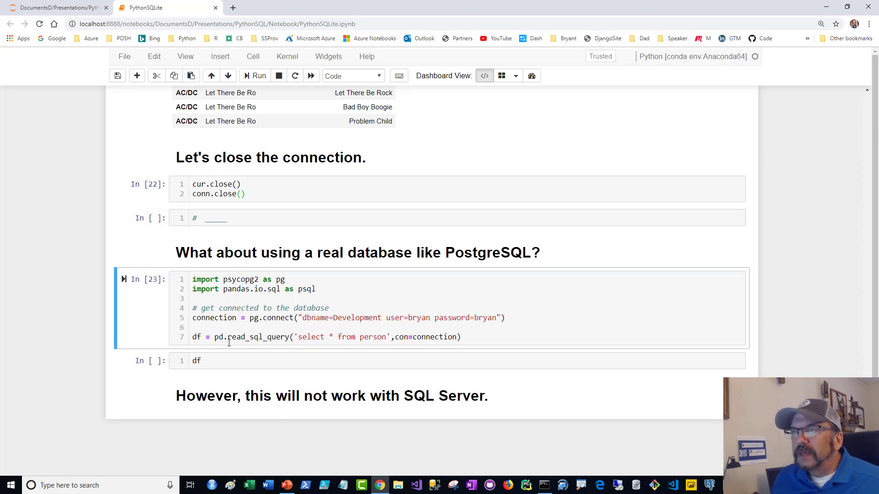
Step: Display df's four-row person table and return the caret into the PostgreSQL connection code
left_click(258, 76)
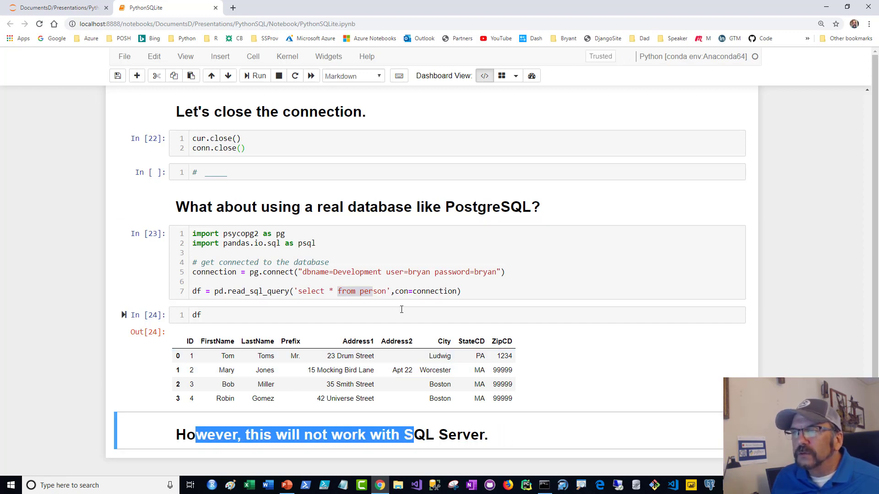
left_click(392, 282)
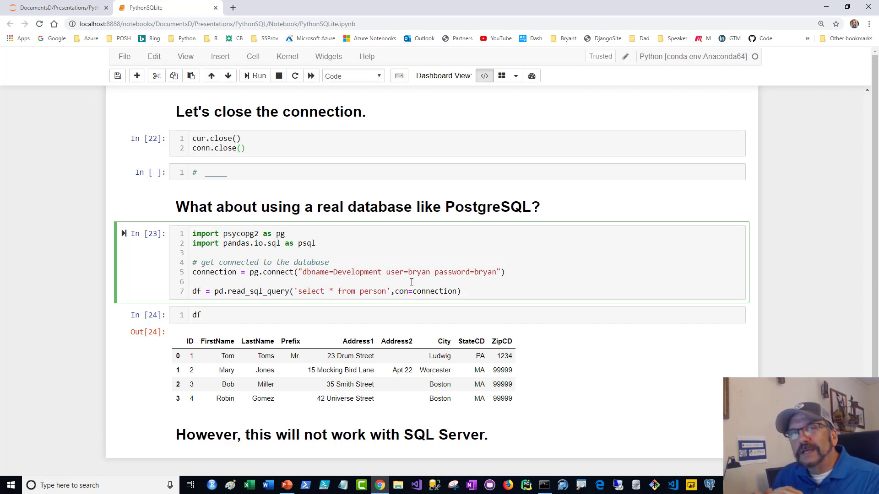
left_click(199, 281)
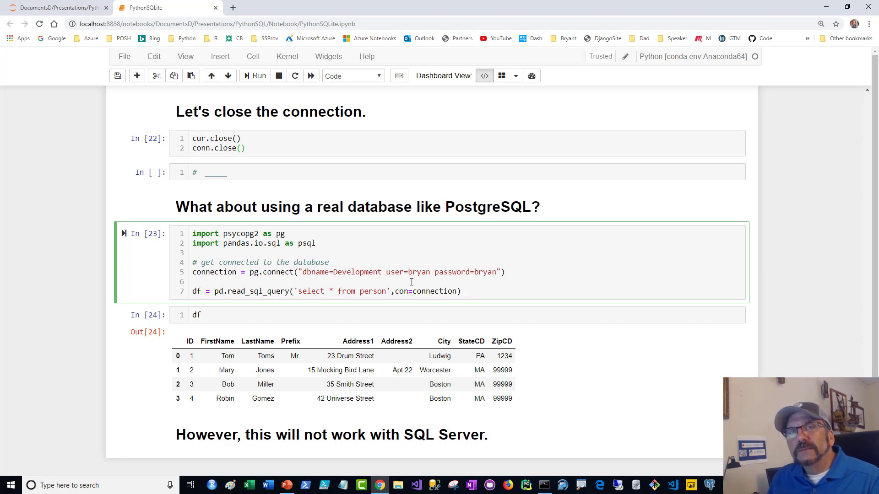
left_click(202, 281)
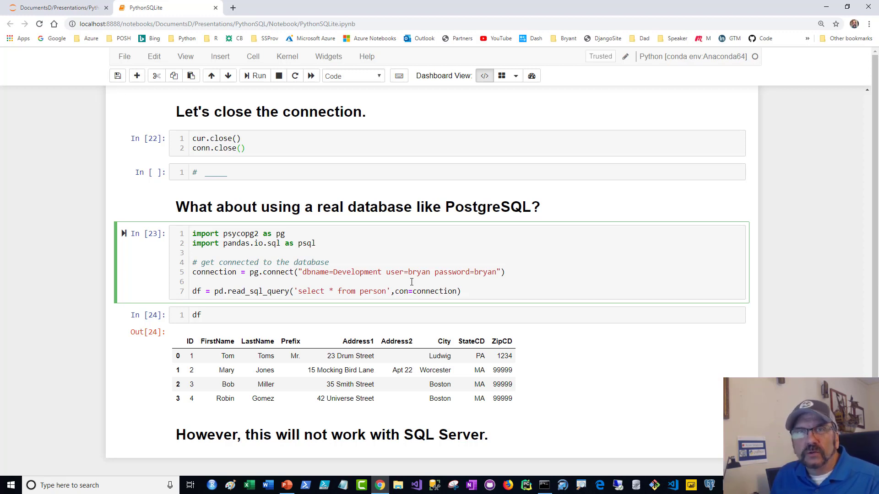
left_click(197, 282)
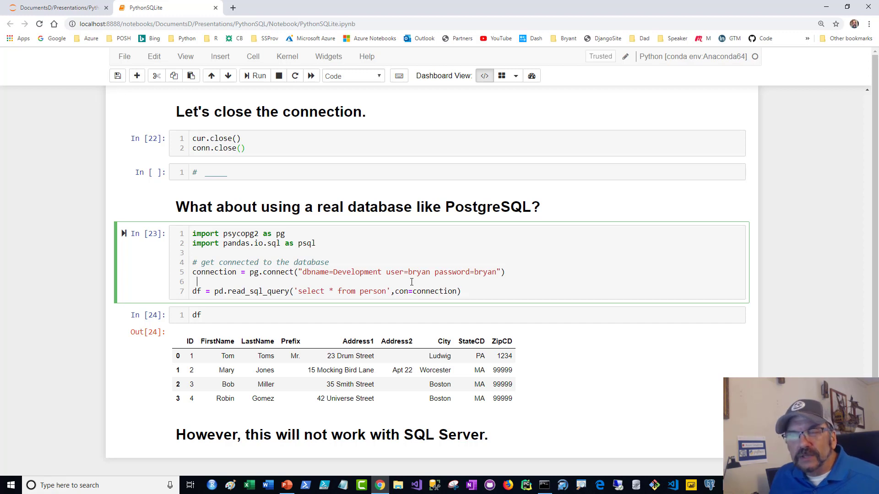